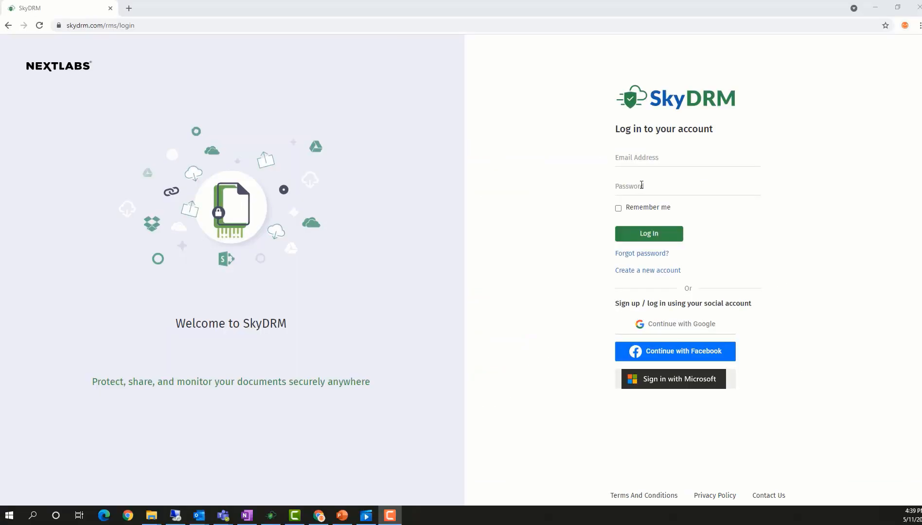
# Step: Log into the SkyDRM web portal with the account email and password
pyautogui.click(686, 160)
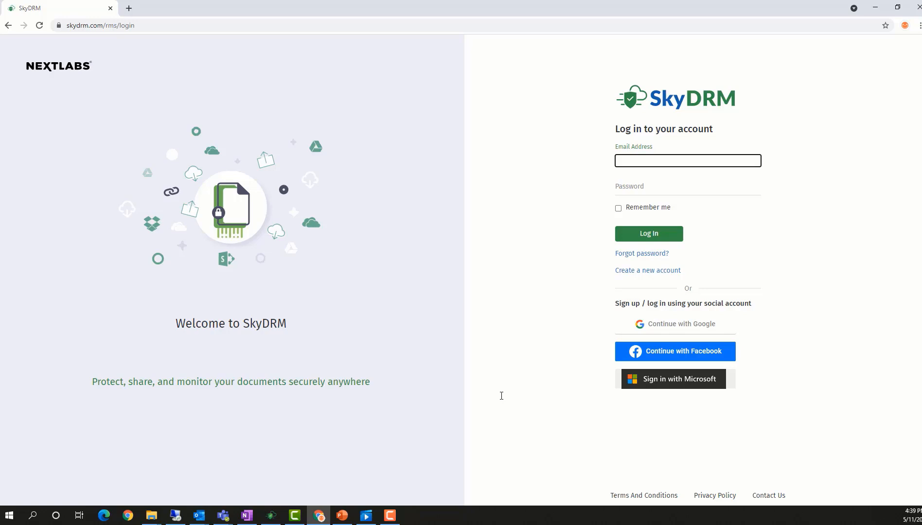
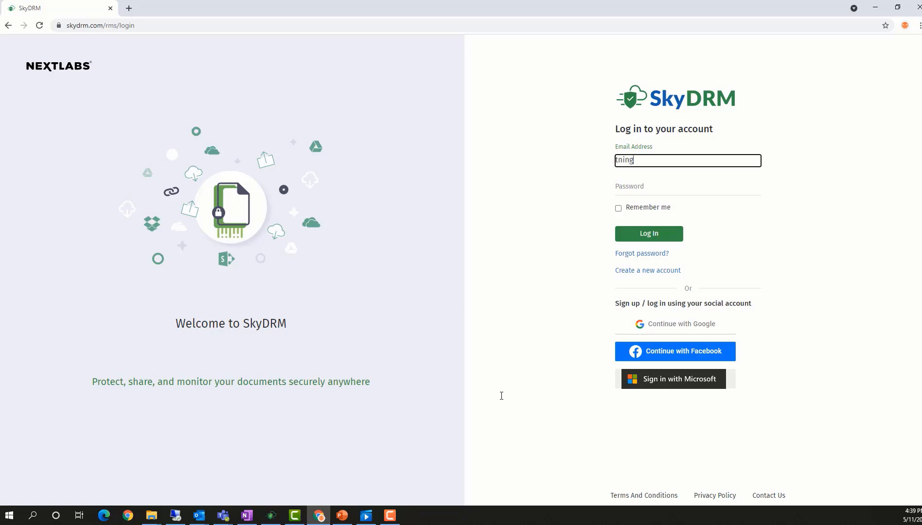
pyautogui.click(648, 233)
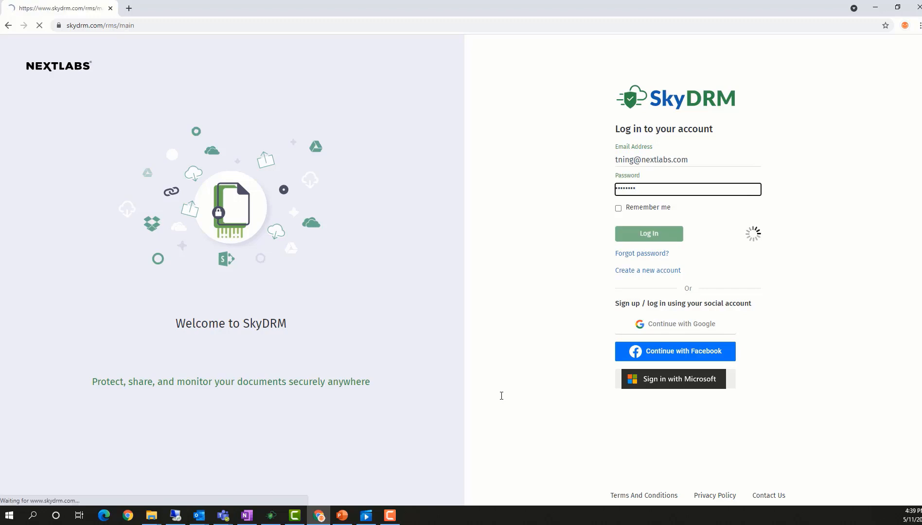
pyautogui.click(648, 233)
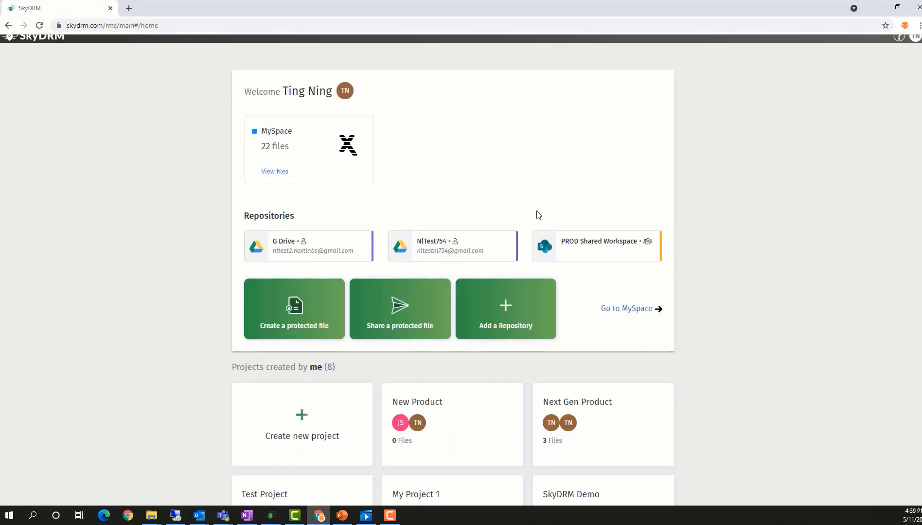
# Step: Open the New Product project and review its two members and deployed policy list
pyautogui.scroll(-3)
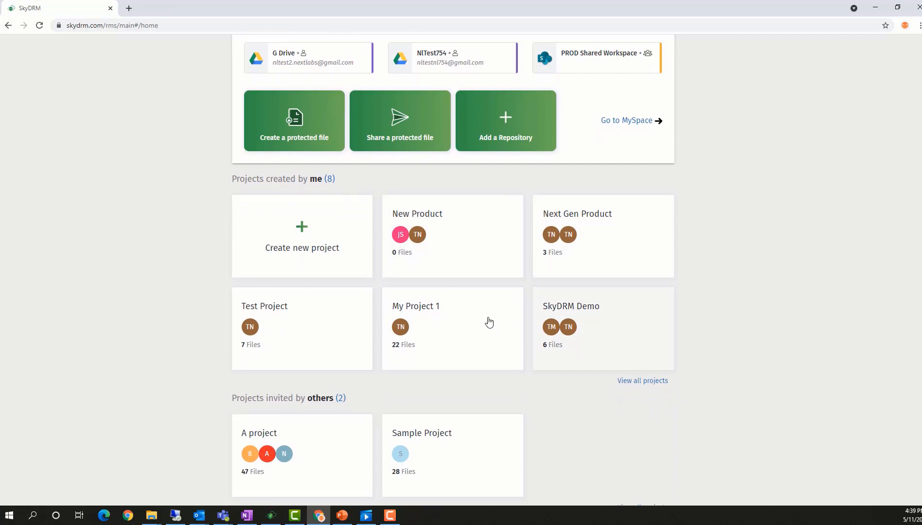
pyautogui.moveTo(459, 249)
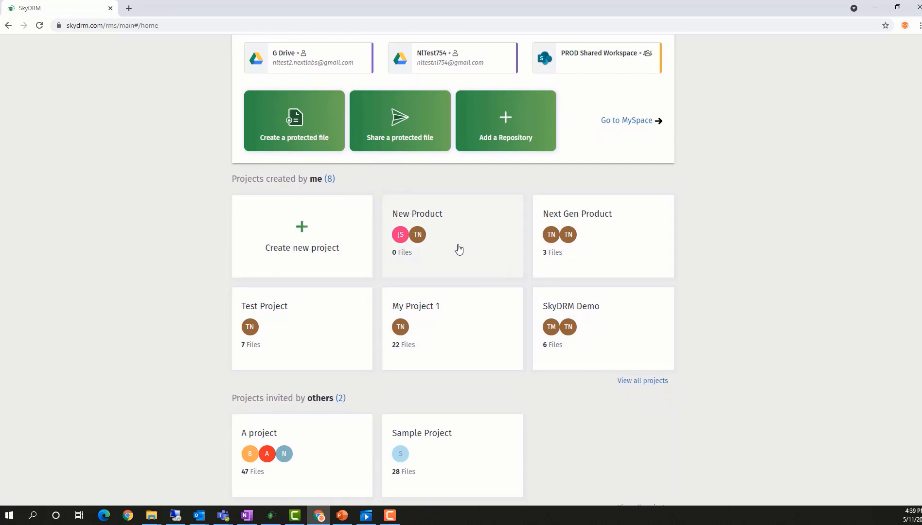
pyautogui.moveTo(449, 237)
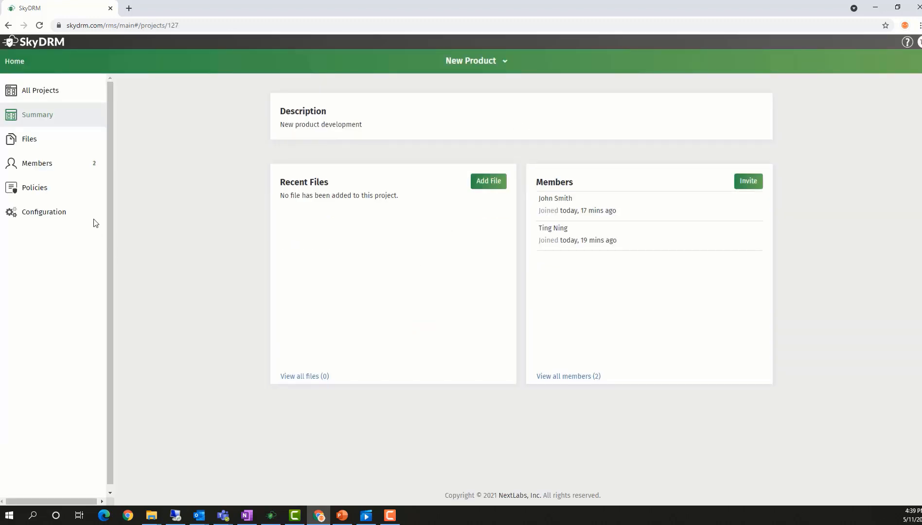
pyautogui.click(37, 163)
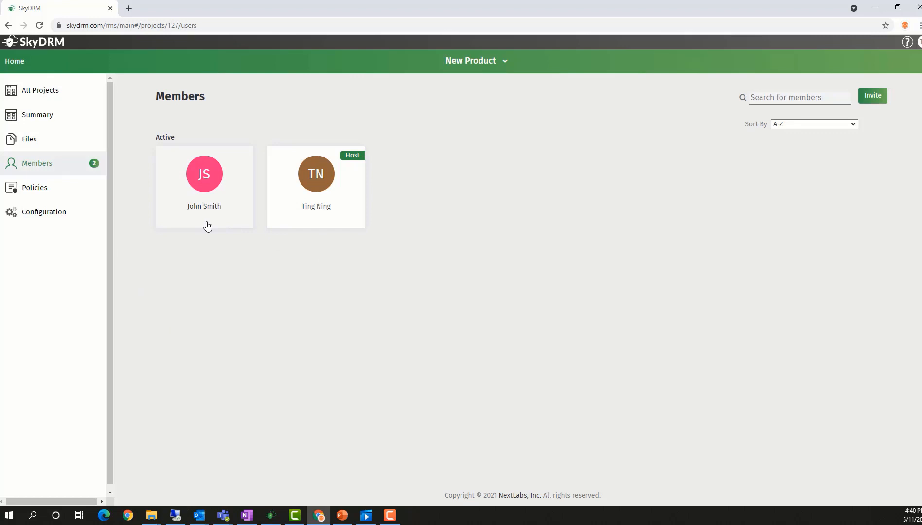
pyautogui.moveTo(313, 234)
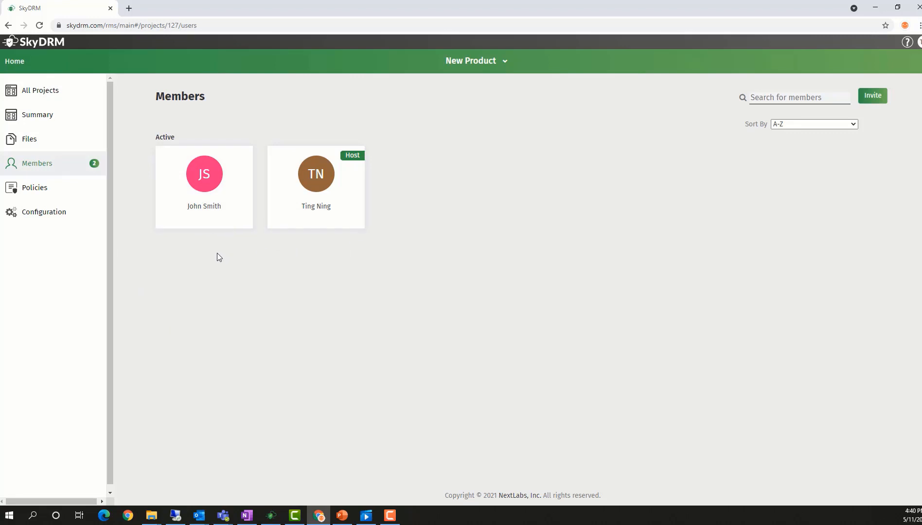
pyautogui.moveTo(70, 204)
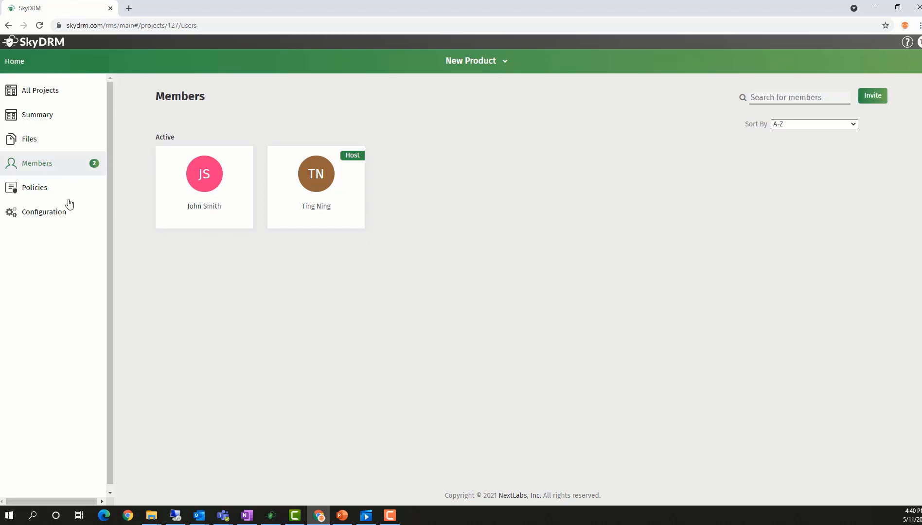
pyautogui.click(34, 187)
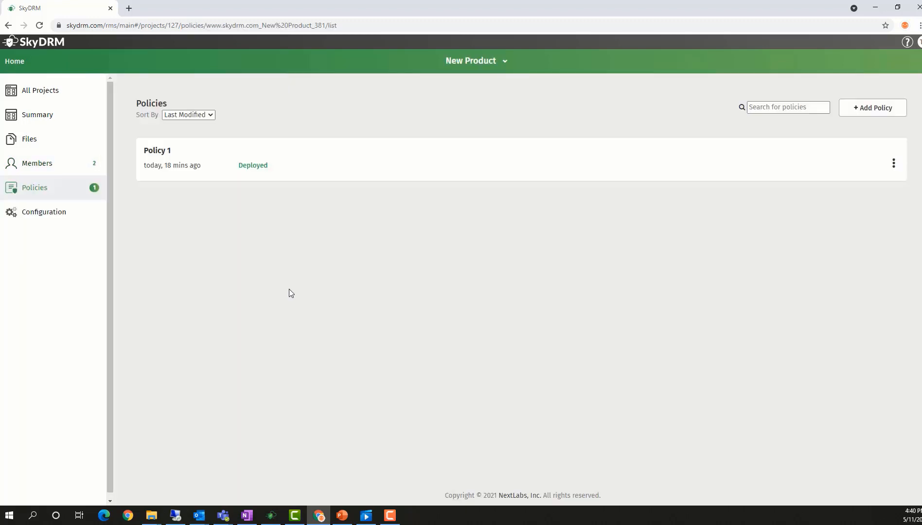
pyautogui.moveTo(181, 178)
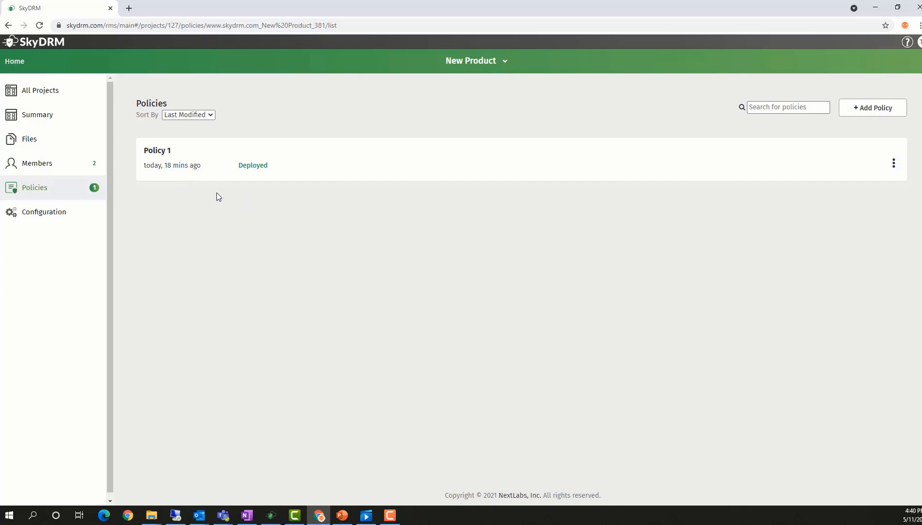
pyautogui.moveTo(175, 268)
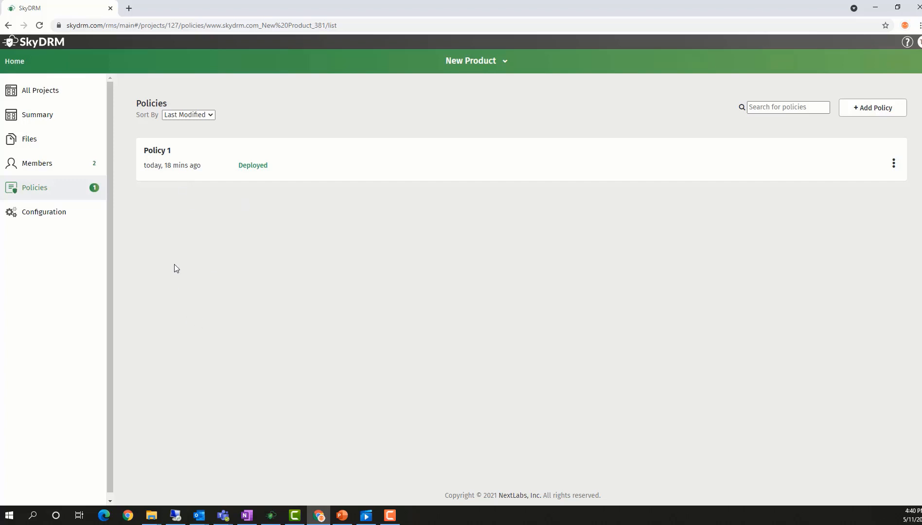
pyautogui.moveTo(97, 236)
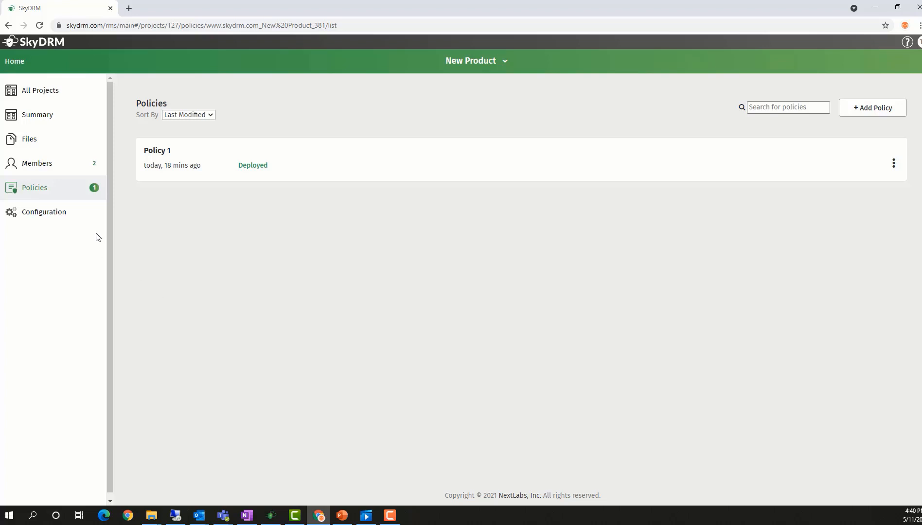
# Step: Upload Car.jt from local files to New Product, protected as company-defined Confidential
pyautogui.click(29, 139)
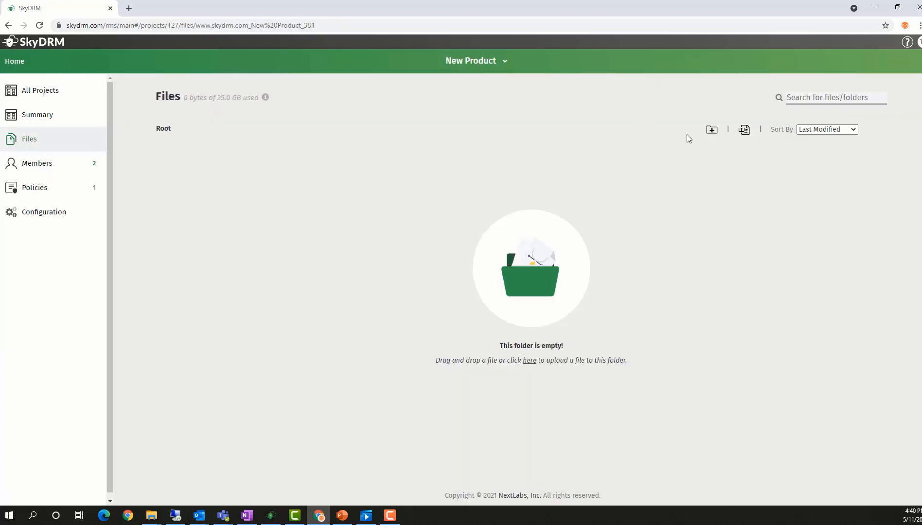
pyautogui.moveTo(744, 130)
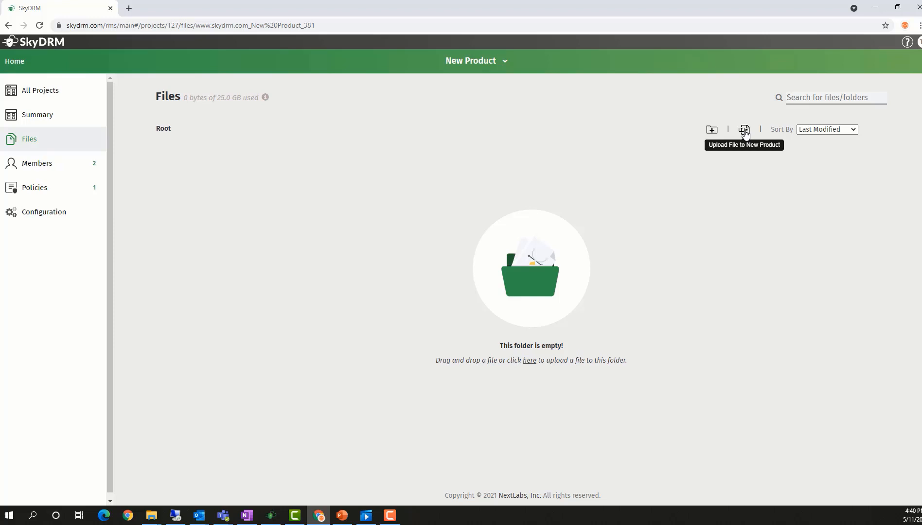
pyautogui.click(744, 129)
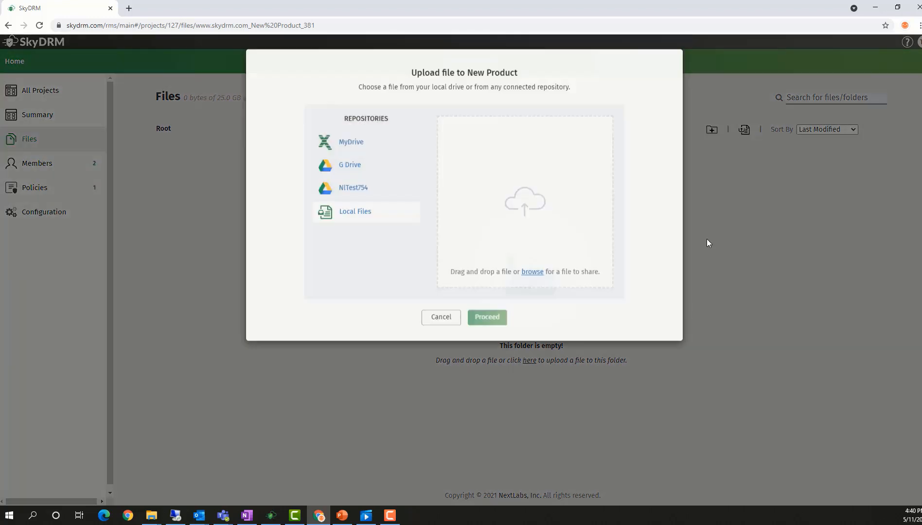
pyautogui.click(531, 271)
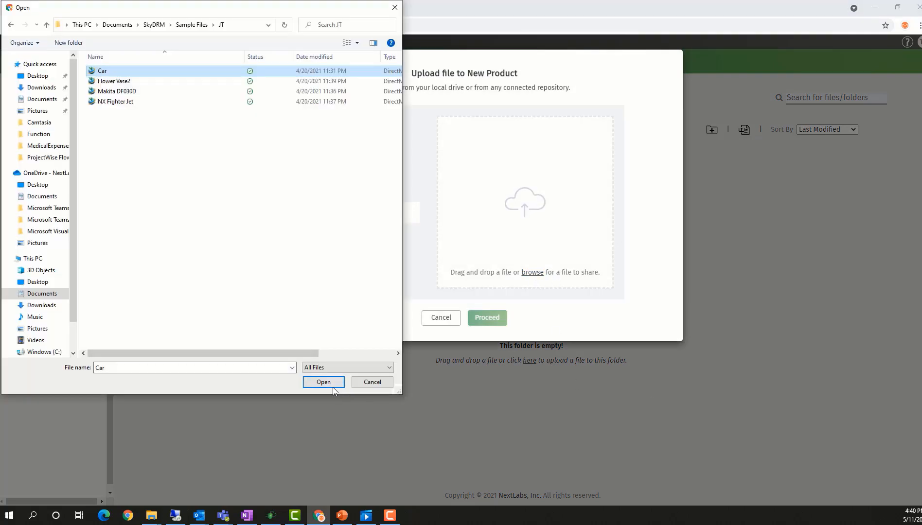
pyautogui.click(323, 381)
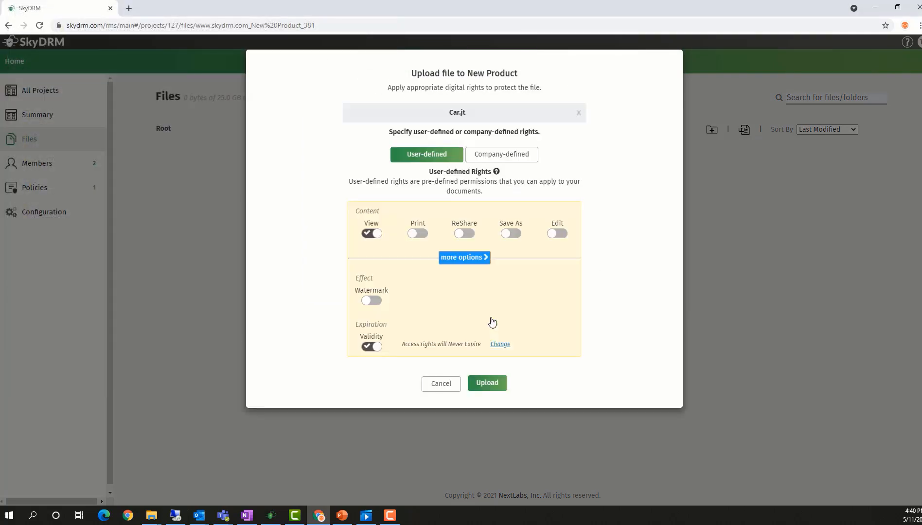
pyautogui.click(500, 154)
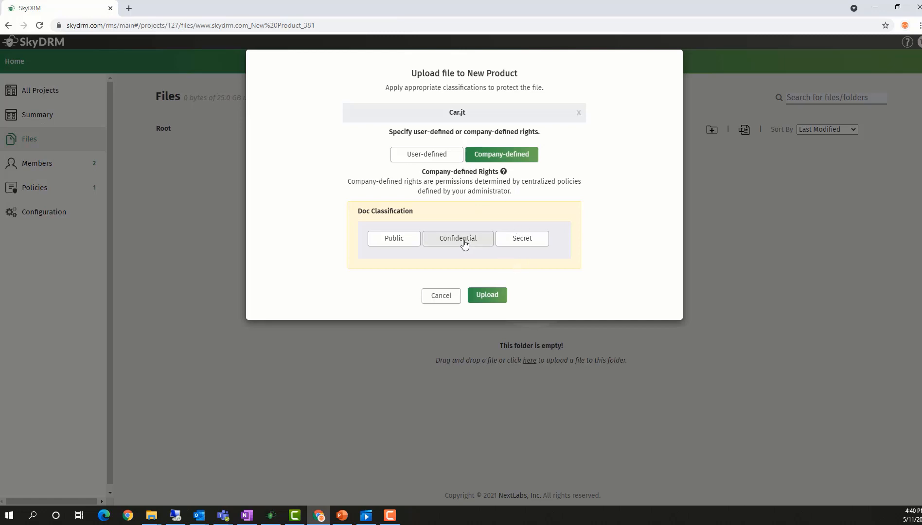
pyautogui.click(486, 294)
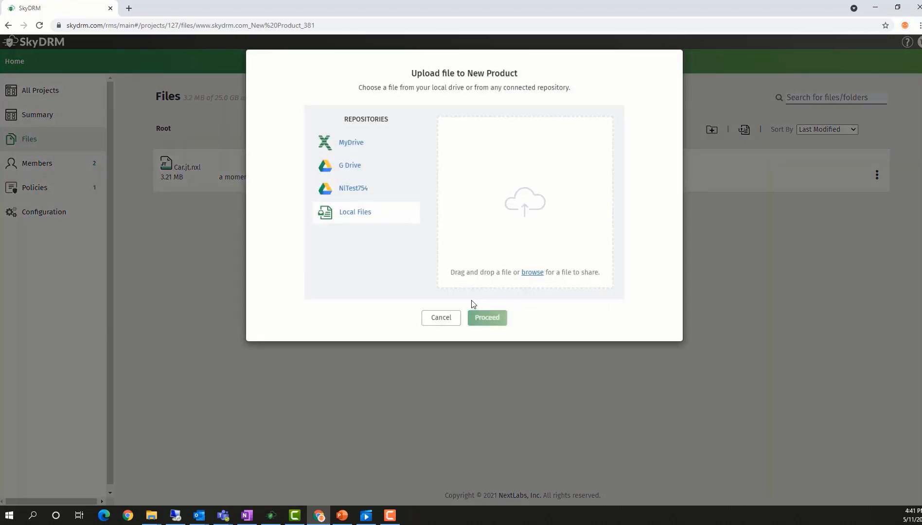
pyautogui.moveTo(372, 294)
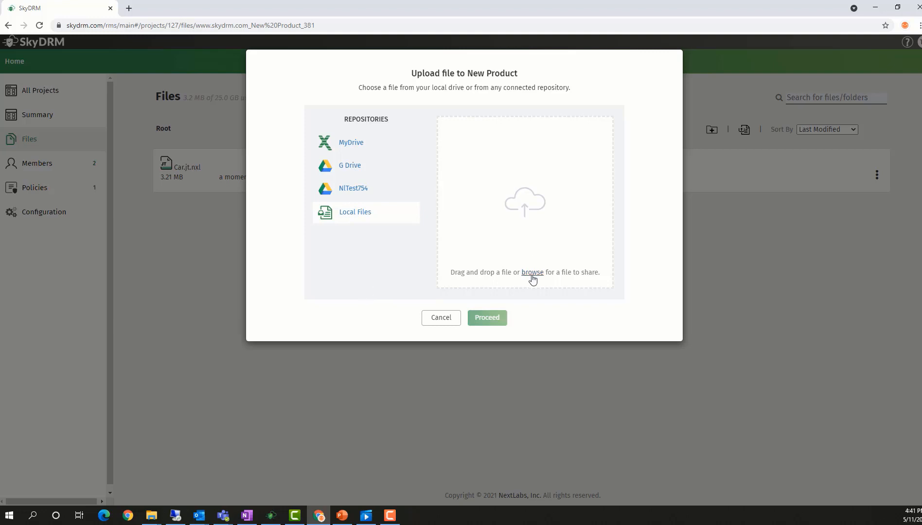
# Step: Upload Next Gen Product.docx to New Product with company-defined Confidential classification
pyautogui.click(532, 272)
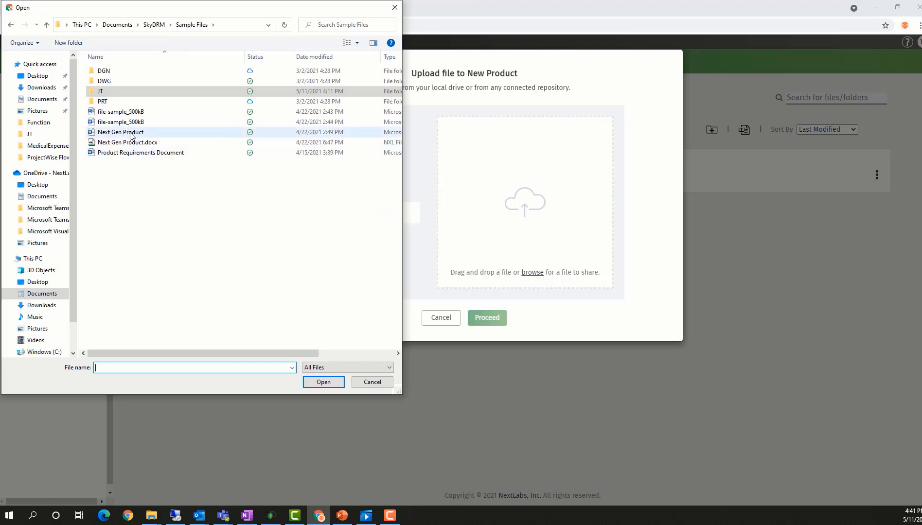
pyautogui.click(121, 132)
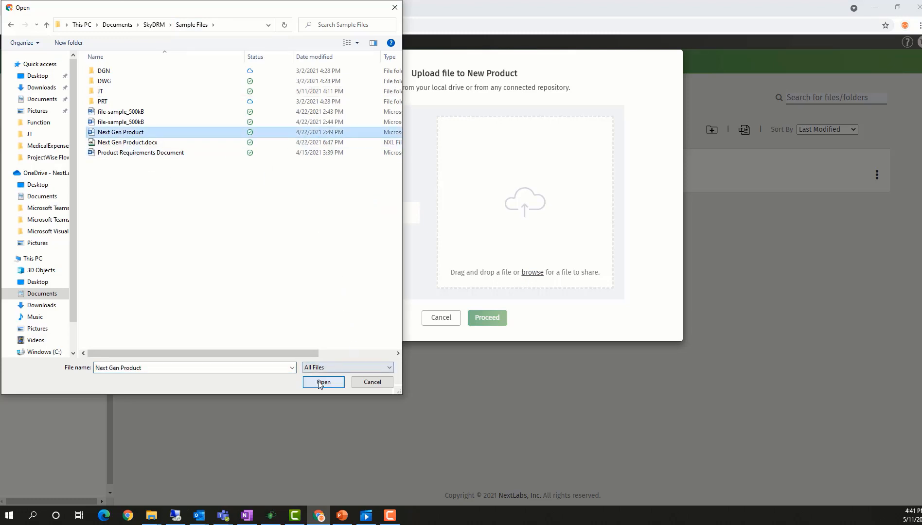
pyautogui.click(323, 382)
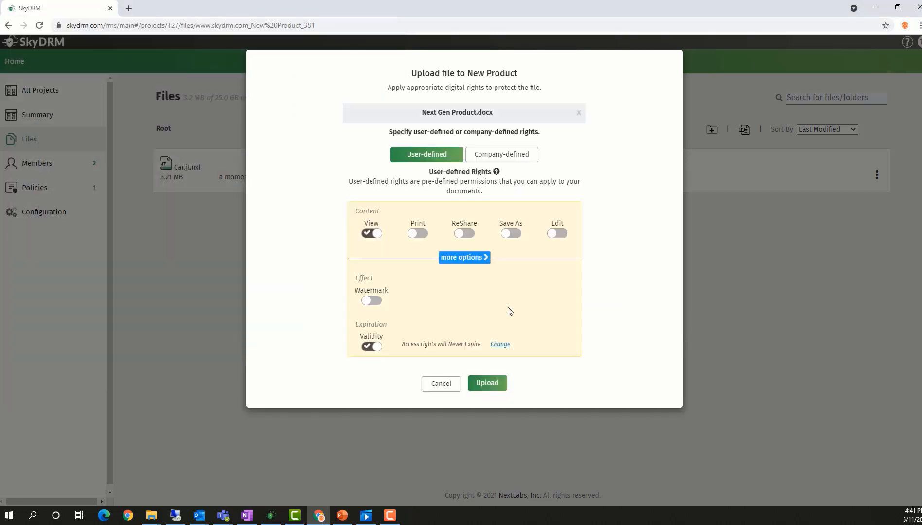
pyautogui.click(500, 154)
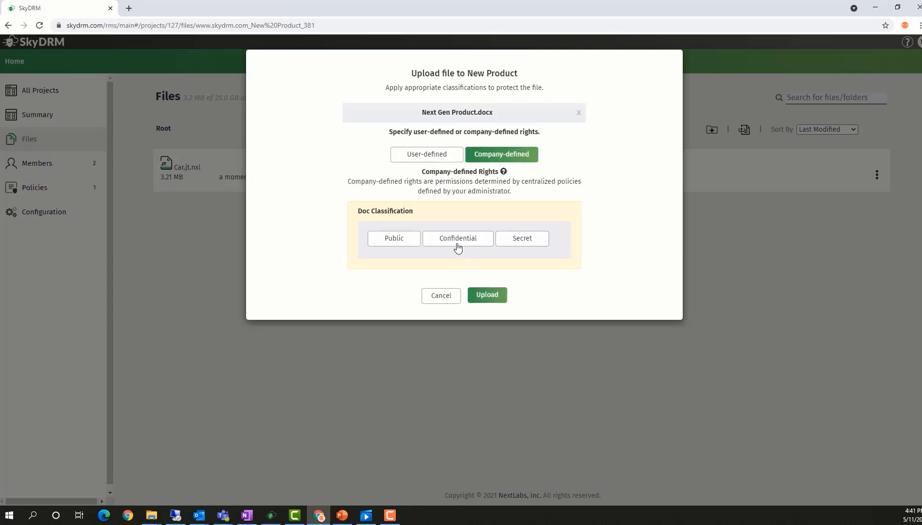
pyautogui.click(457, 238)
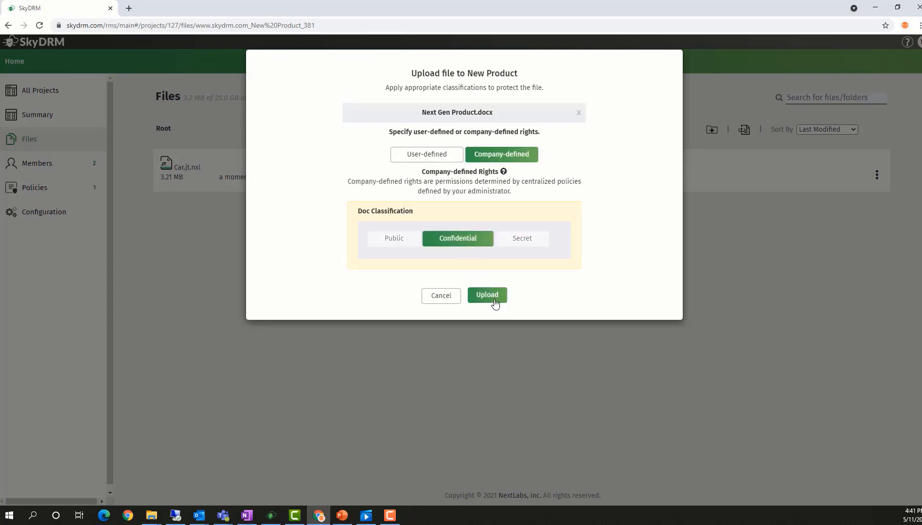
pyautogui.click(486, 294)
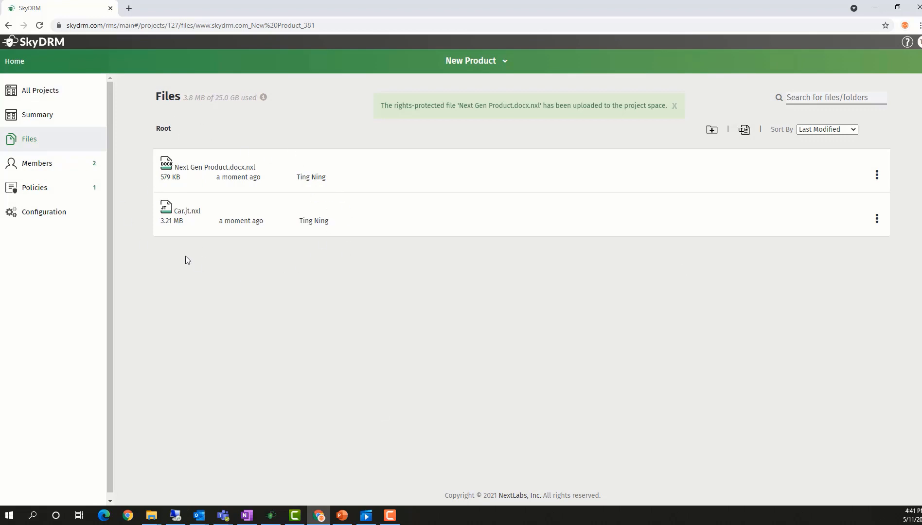
pyautogui.click(674, 106)
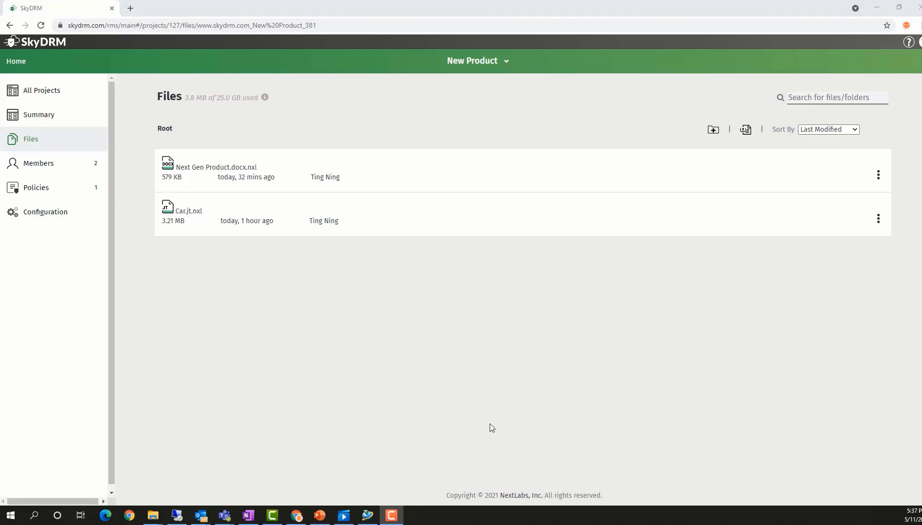
pyautogui.moveTo(743, 296)
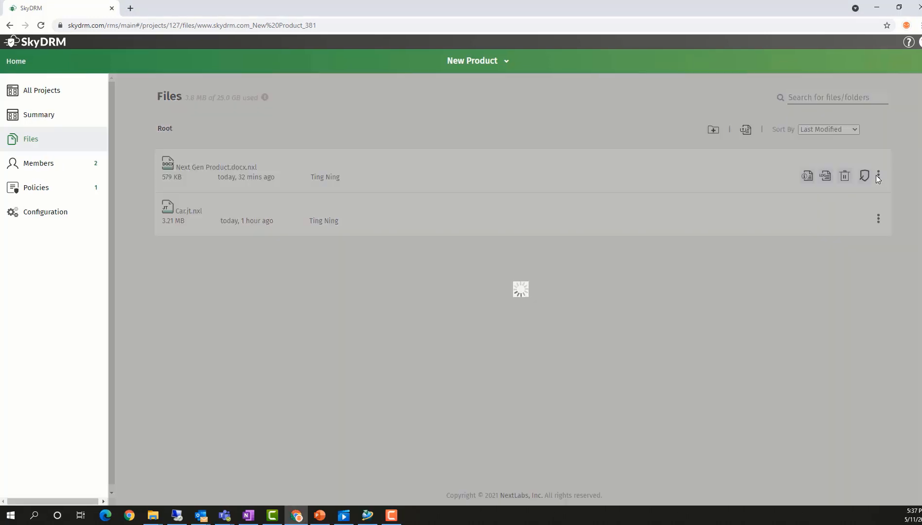
pyautogui.click(877, 175)
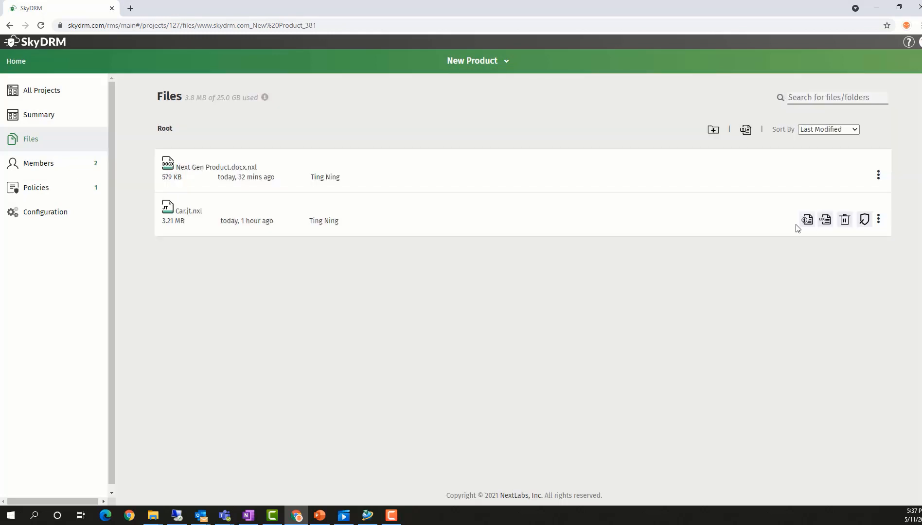
pyautogui.click(806, 219)
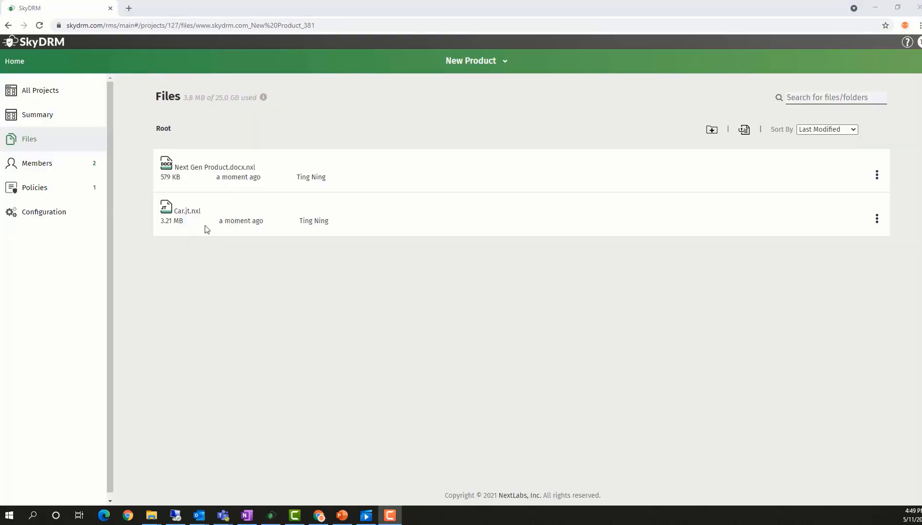
pyautogui.moveTo(189, 211)
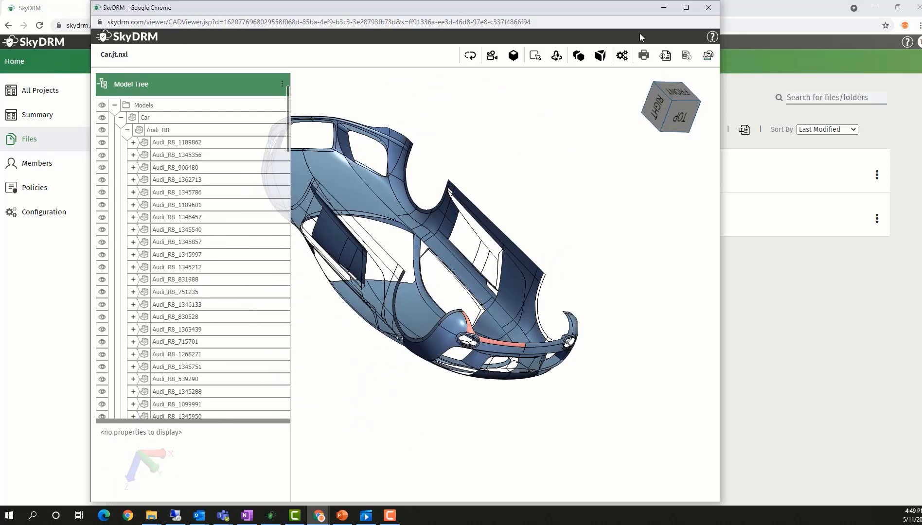
# Step: Close the Car model viewer, then view and close Next Gen Product.docx.nxl
pyautogui.click(708, 7)
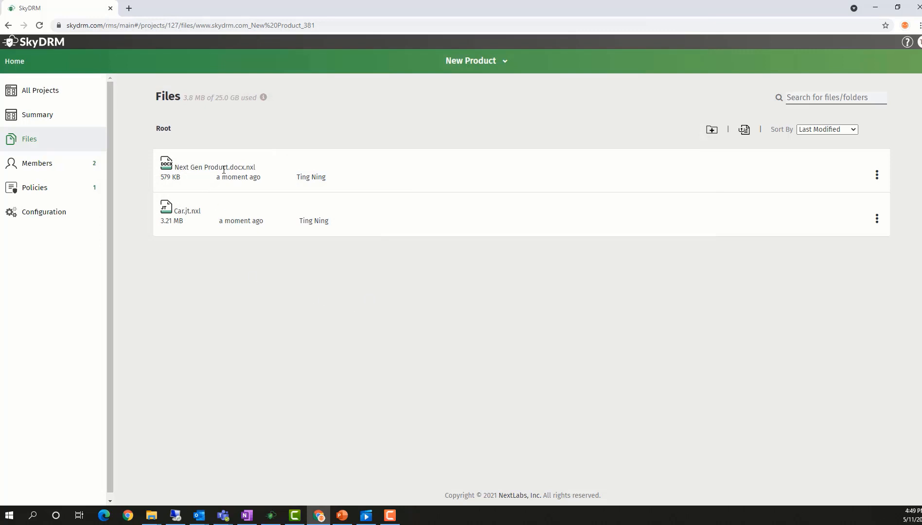
pyautogui.moveTo(228, 171)
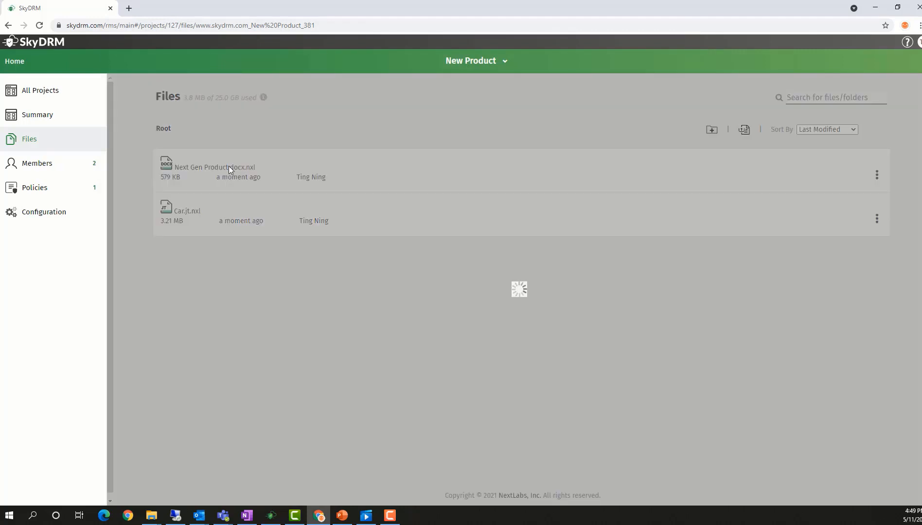
pyautogui.doubleClick(212, 166)
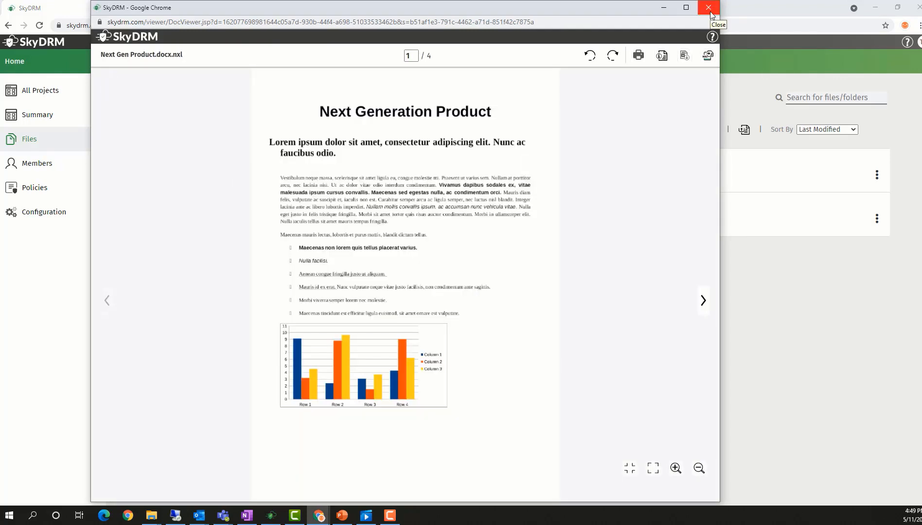
pyautogui.click(709, 8)
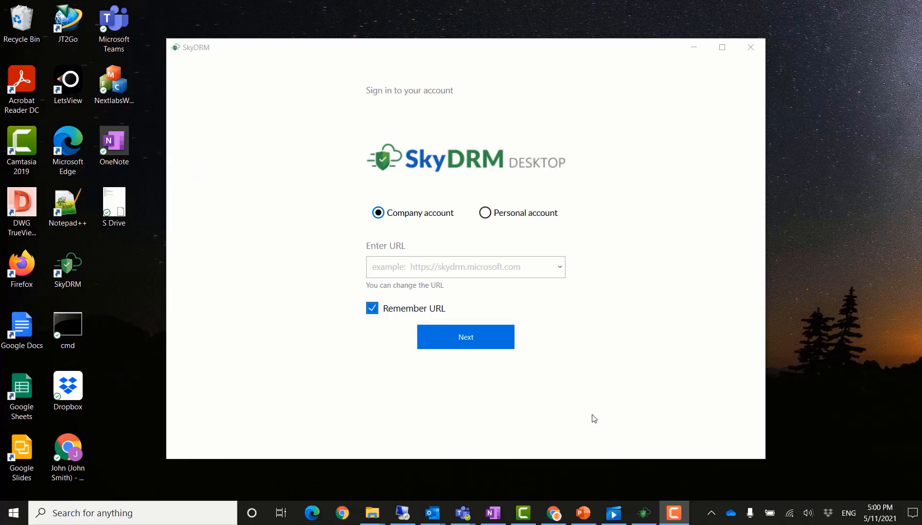
pyautogui.moveTo(593, 422)
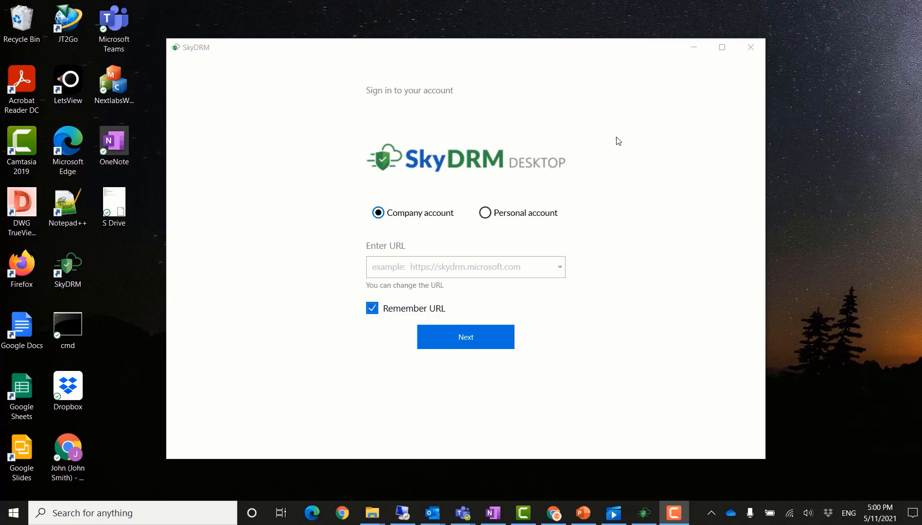
pyautogui.moveTo(366, 185)
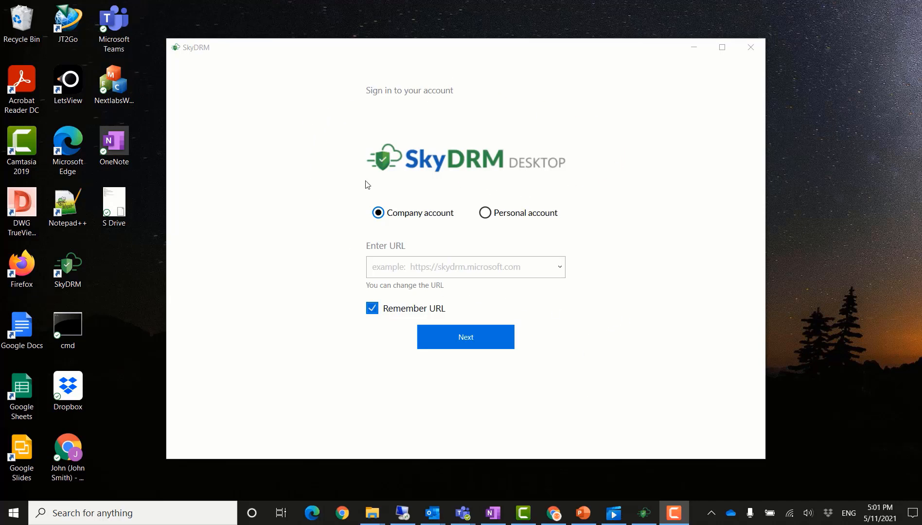
# Step: Sign into SkyDRM Desktop with a personal account using the john.sm… email
pyautogui.click(485, 213)
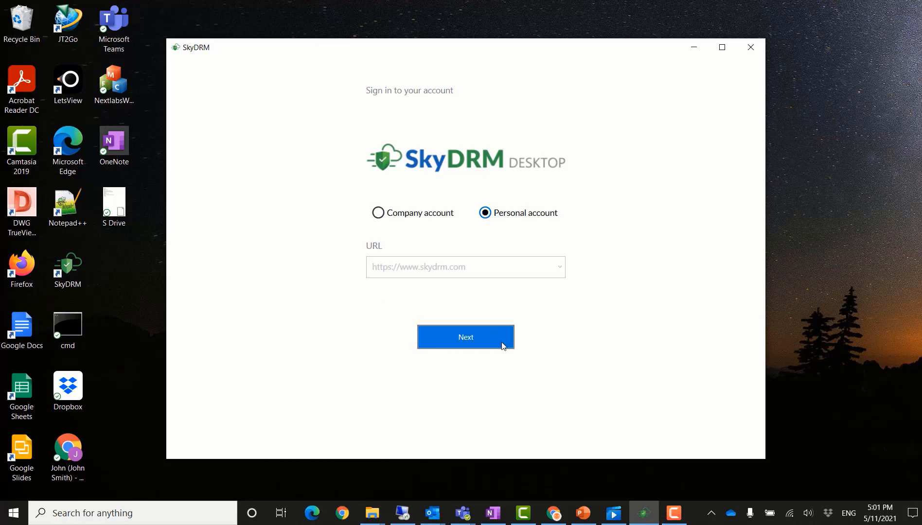
pyautogui.click(465, 336)
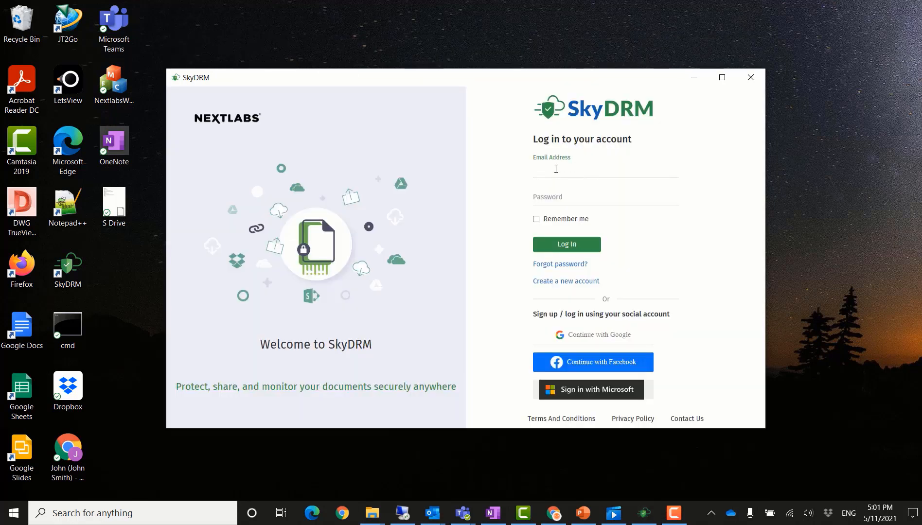
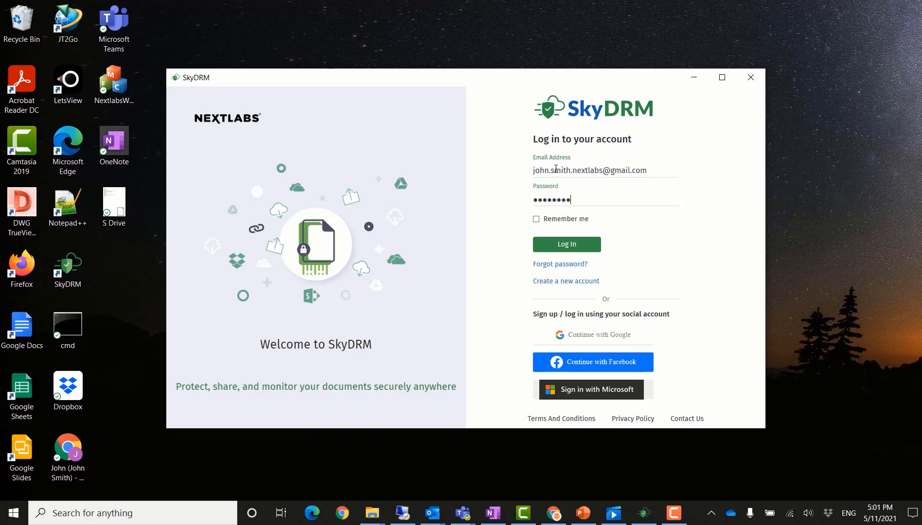
pyautogui.click(565, 244)
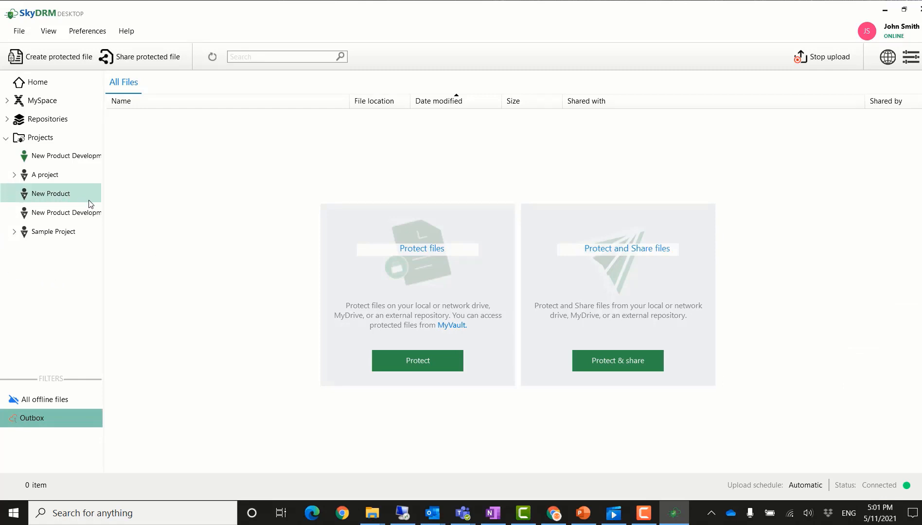
pyautogui.moveTo(116, 235)
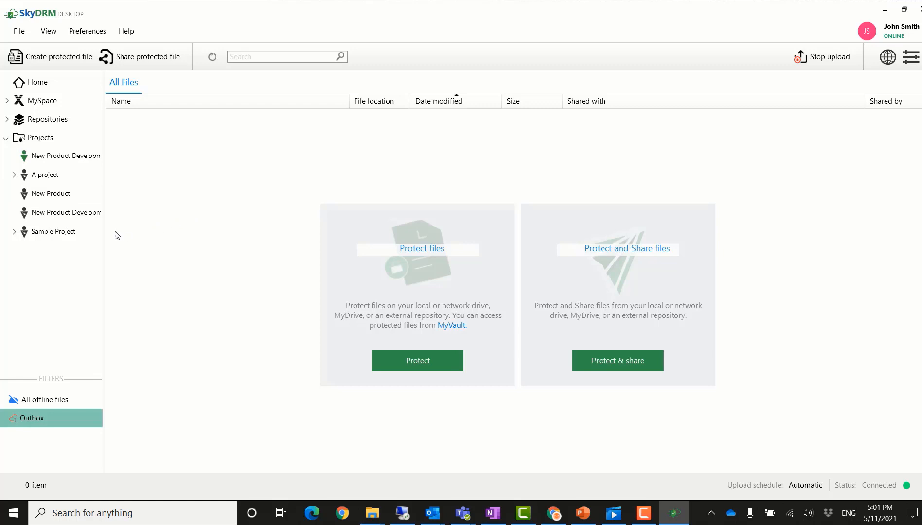
# Step: Open the New Product project, launch Car.jt.nxl, and select Next Gen Product.docx.nxl
pyautogui.click(50, 193)
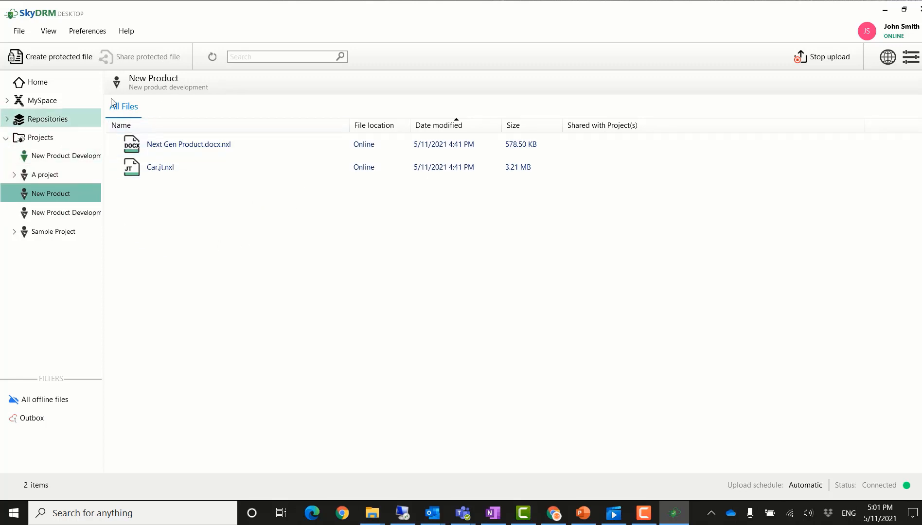
pyautogui.moveTo(129, 223)
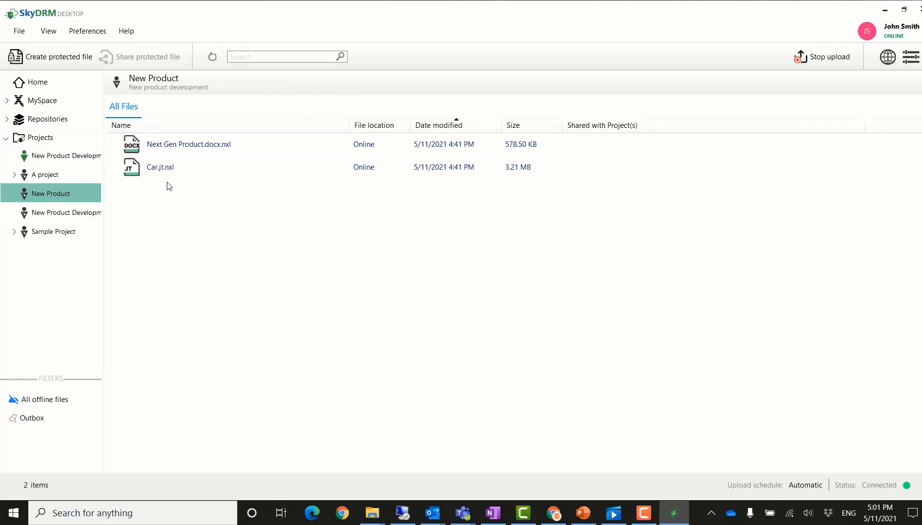
pyautogui.moveTo(166, 190)
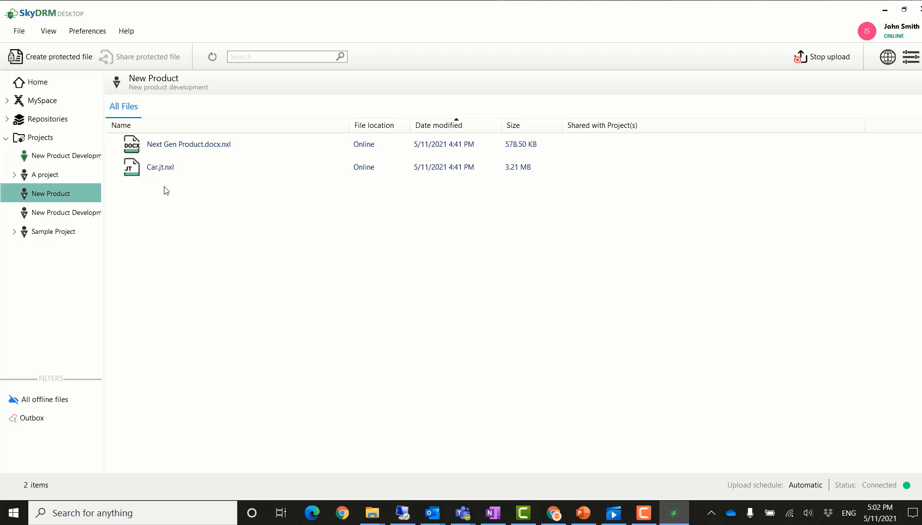
pyautogui.moveTo(166, 192)
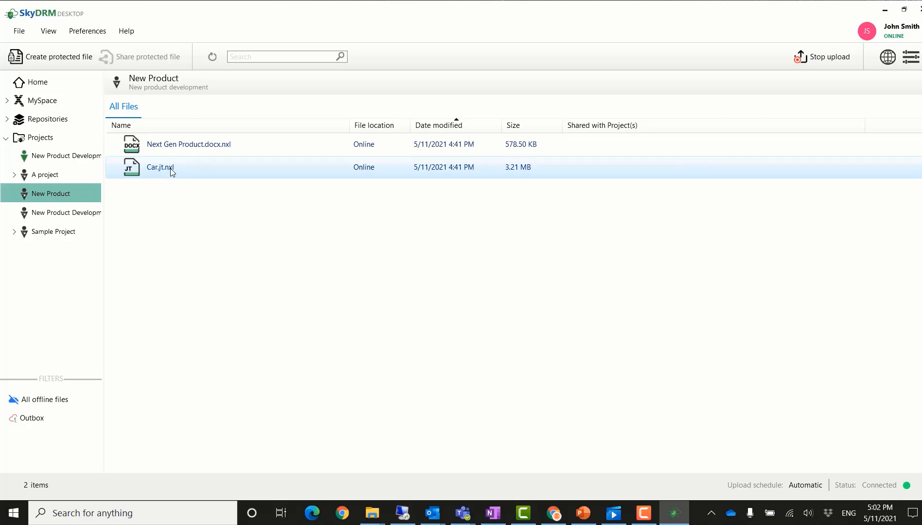
pyautogui.click(160, 167)
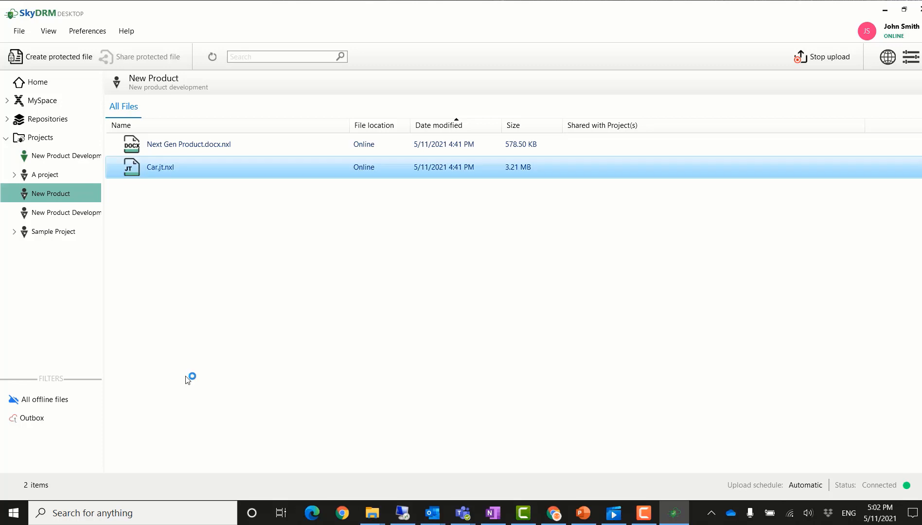
pyautogui.doubleClick(160, 166)
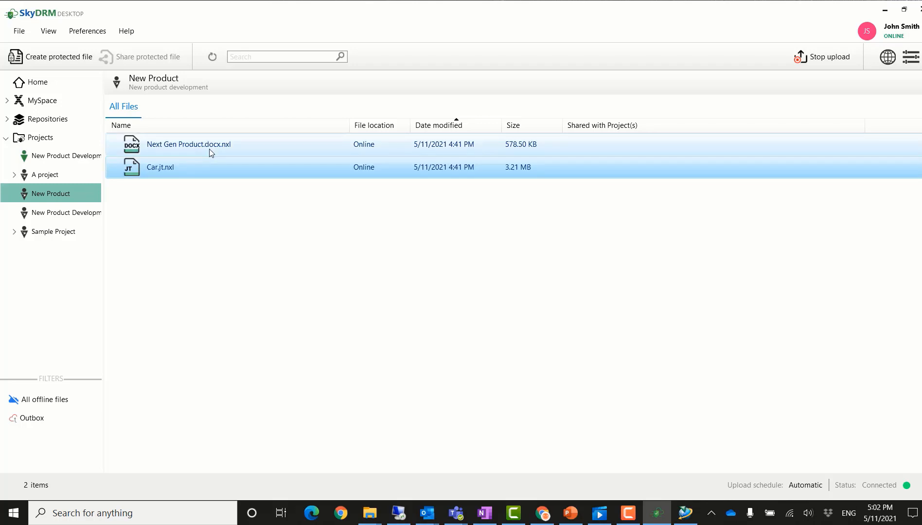
pyautogui.click(189, 144)
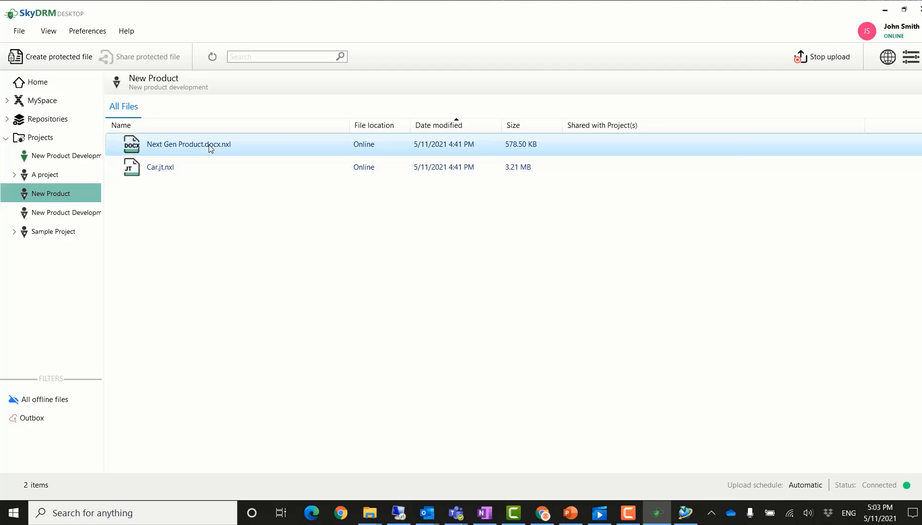
# Step: Open Next Gen Product.docx.nxl in Word, add a feedback line from John, and close Word
pyautogui.doubleClick(189, 144)
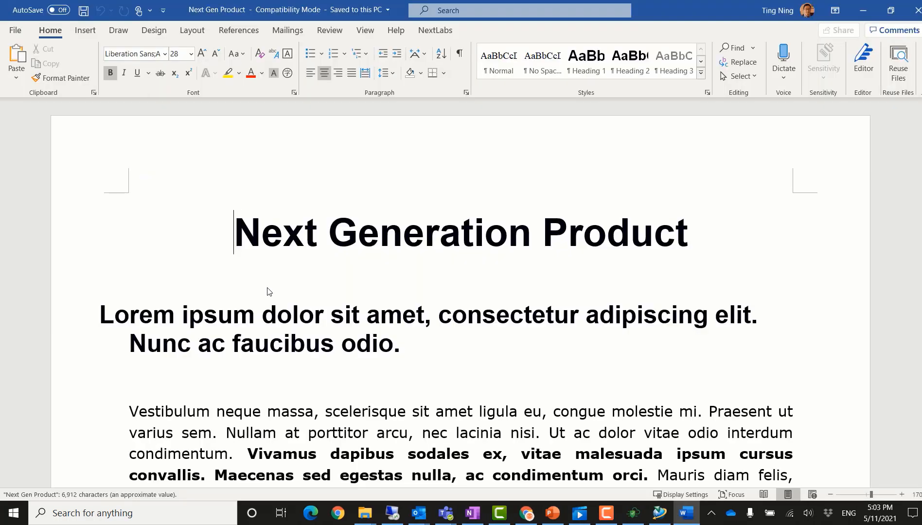
pyautogui.click(185, 378)
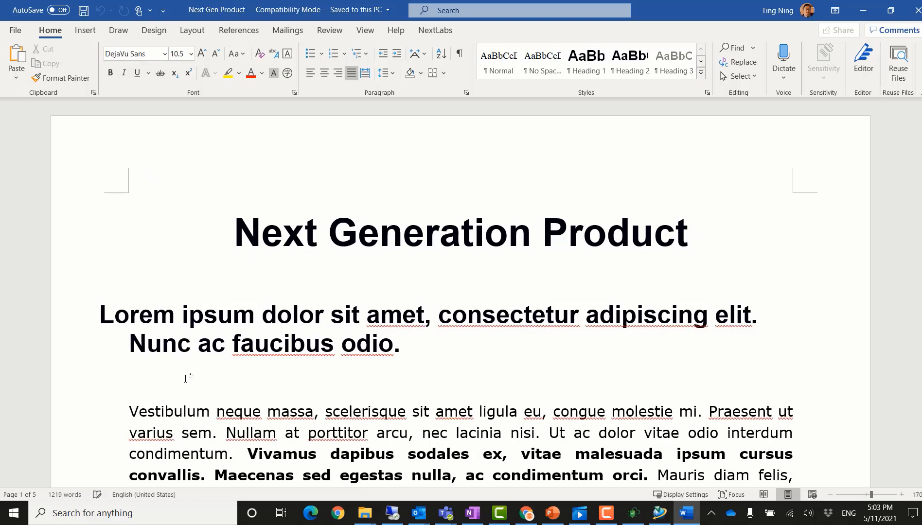
pyautogui.click(131, 376)
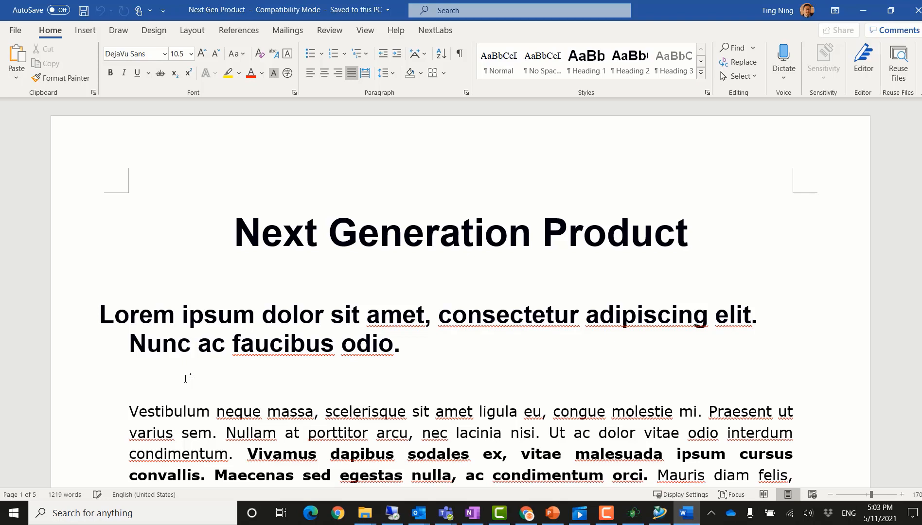
pyautogui.write('Feedback fr')
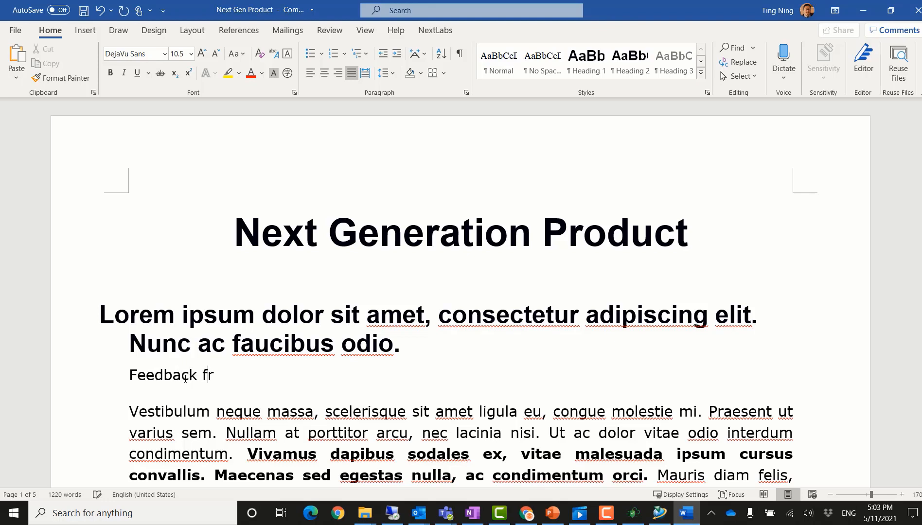
pyautogui.write('om John')
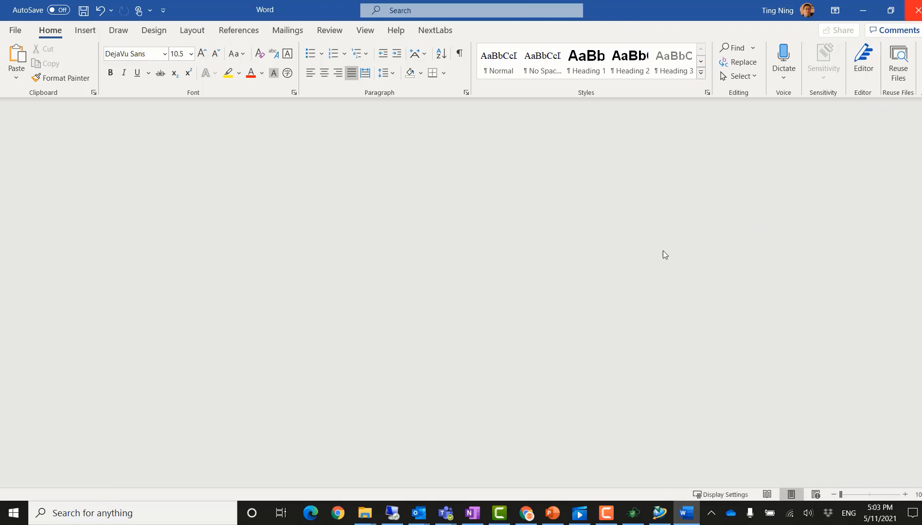
pyautogui.click(654, 513)
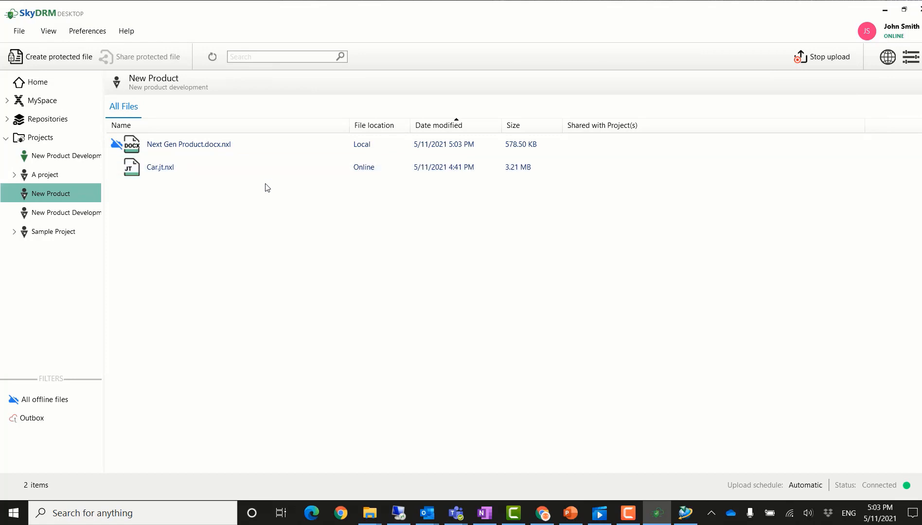
# Step: Make Next Gen Product.docx.nxl and Car.jt.nxl available offline
pyautogui.click(188, 143)
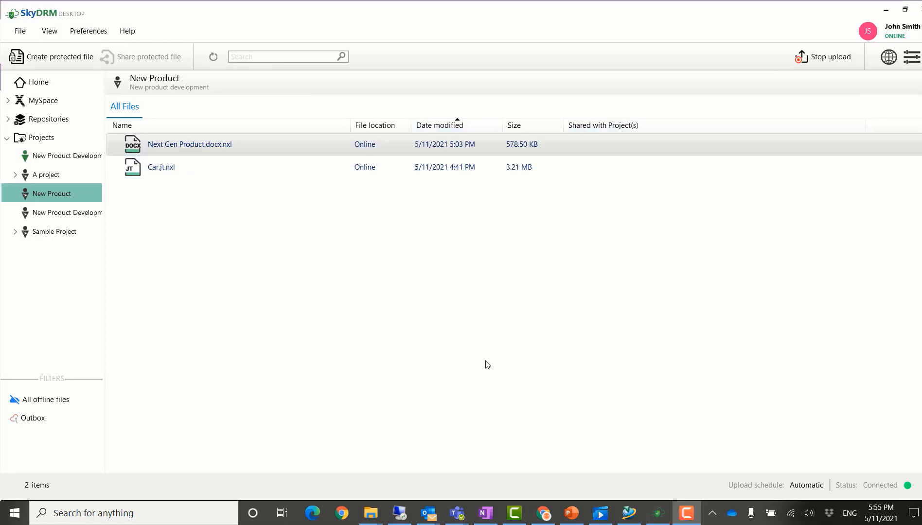
pyautogui.moveTo(514, 405)
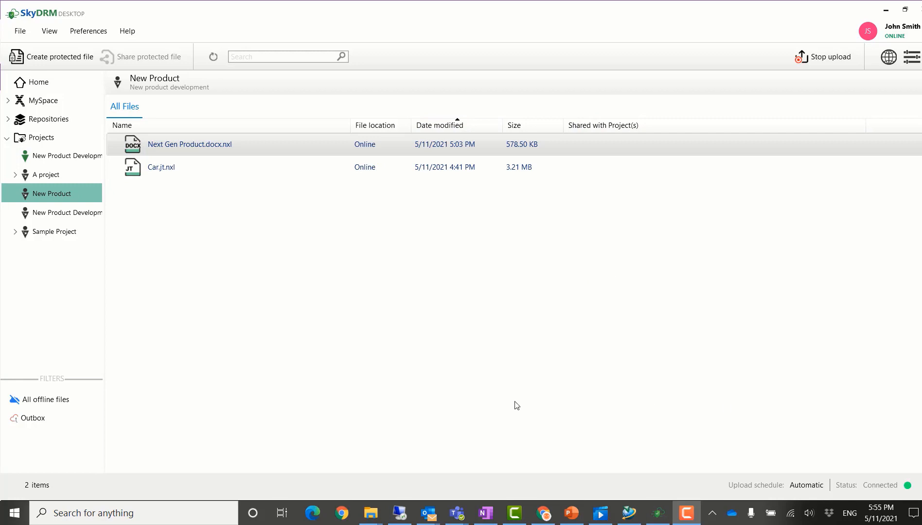
pyautogui.moveTo(481, 371)
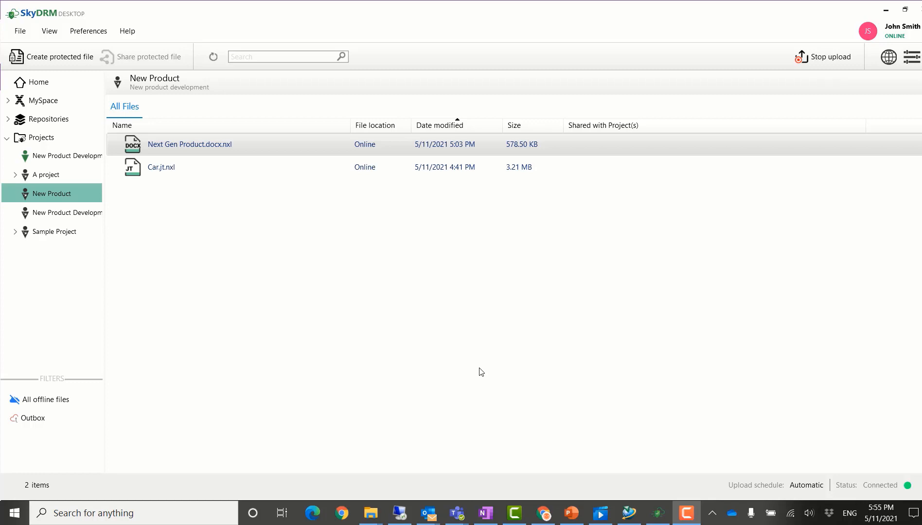
pyautogui.moveTo(272, 273)
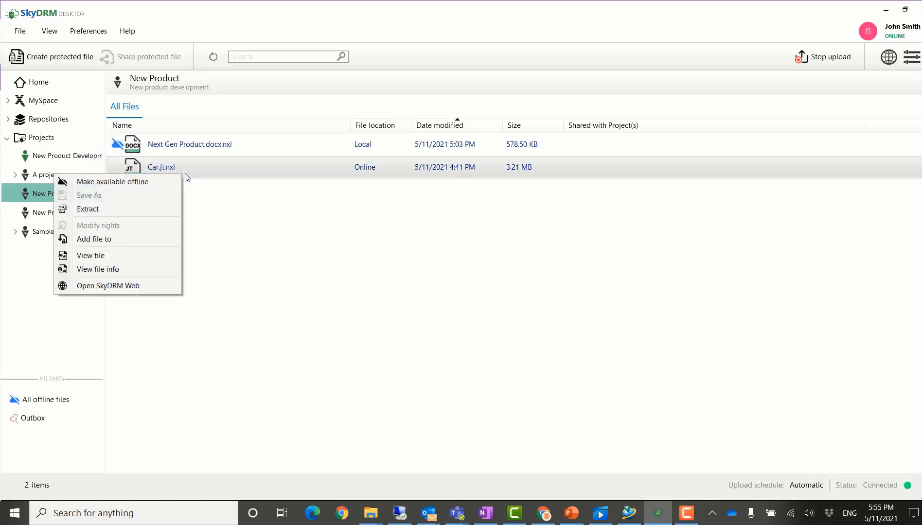
pyautogui.click(112, 182)
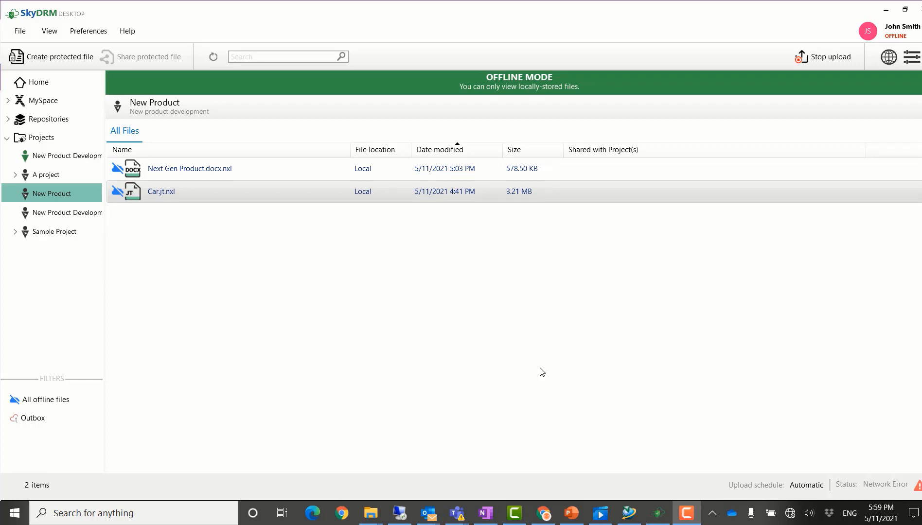
pyautogui.moveTo(509, 340)
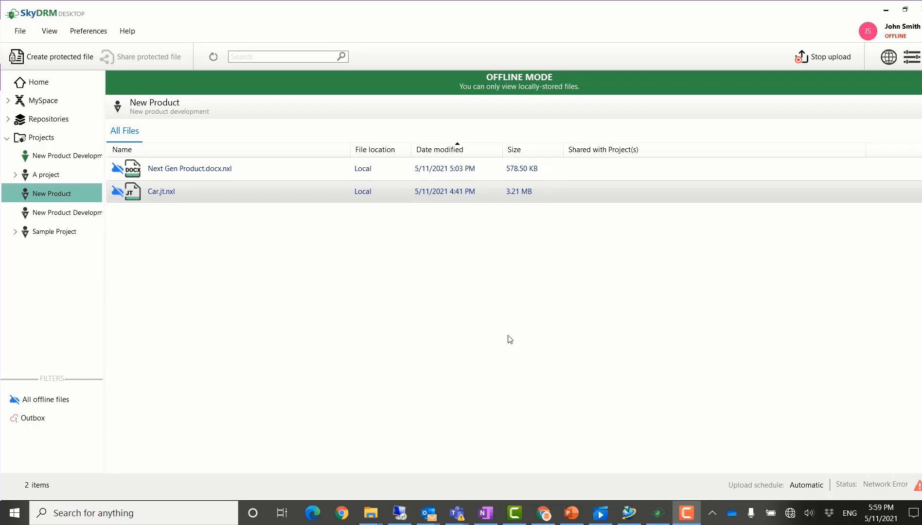
pyautogui.moveTo(420, 297)
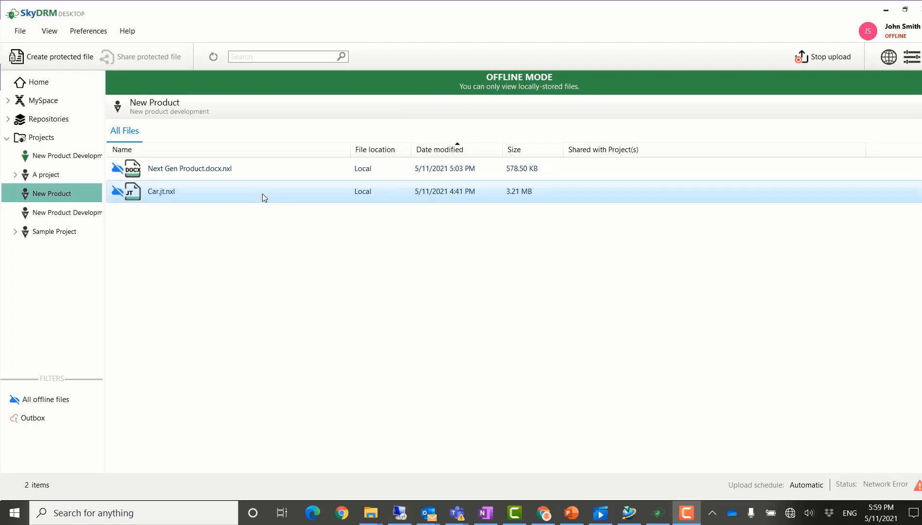
# Step: While offline, view and rotate Car.jt.nxl, then open Next Gen Product.docx.nxl
pyautogui.doubleClick(161, 191)
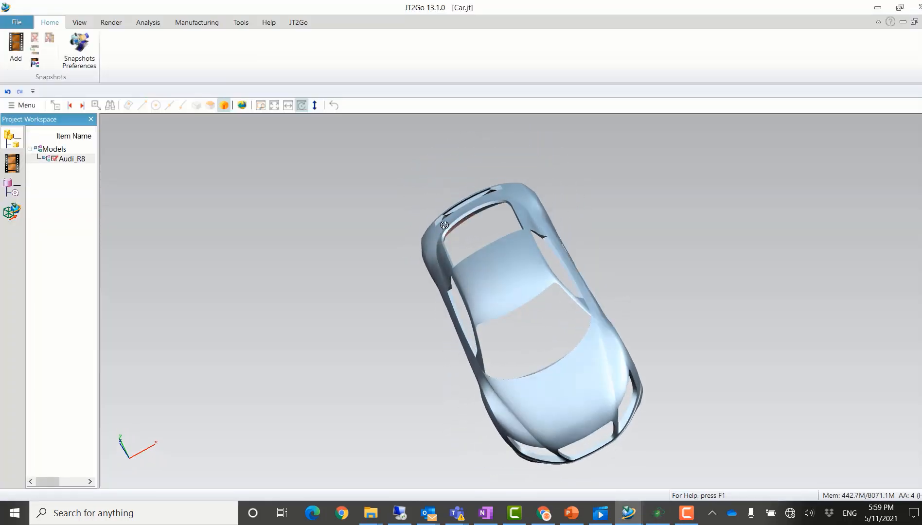
pyautogui.moveTo(523, 294); pyautogui.dragTo(517, 317)
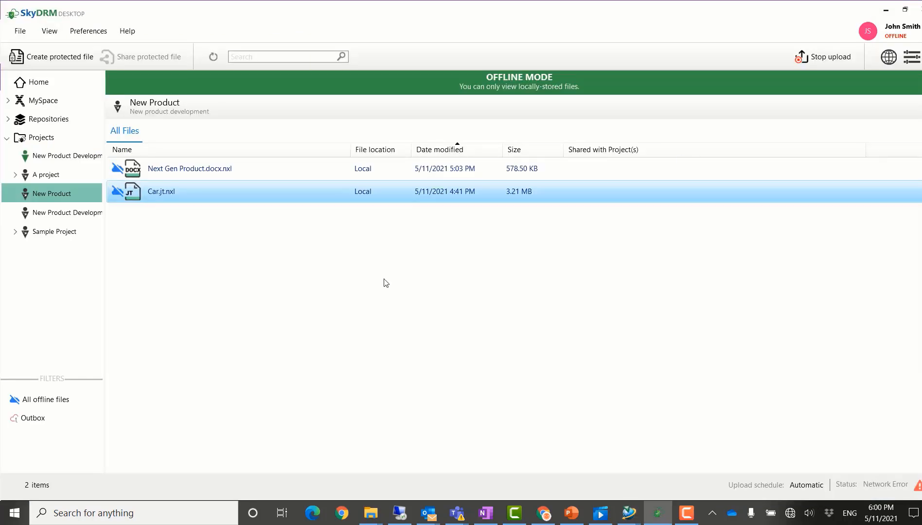
pyautogui.click(189, 168)
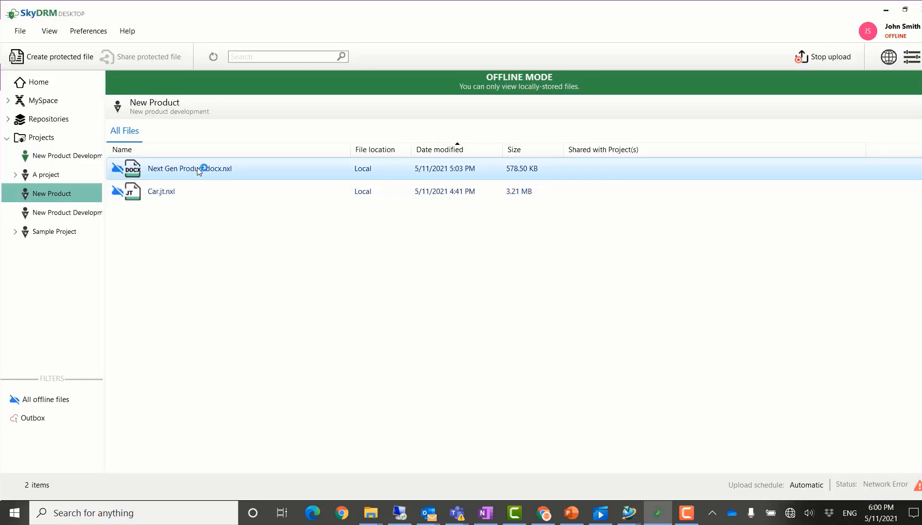
pyautogui.doubleClick(190, 169)
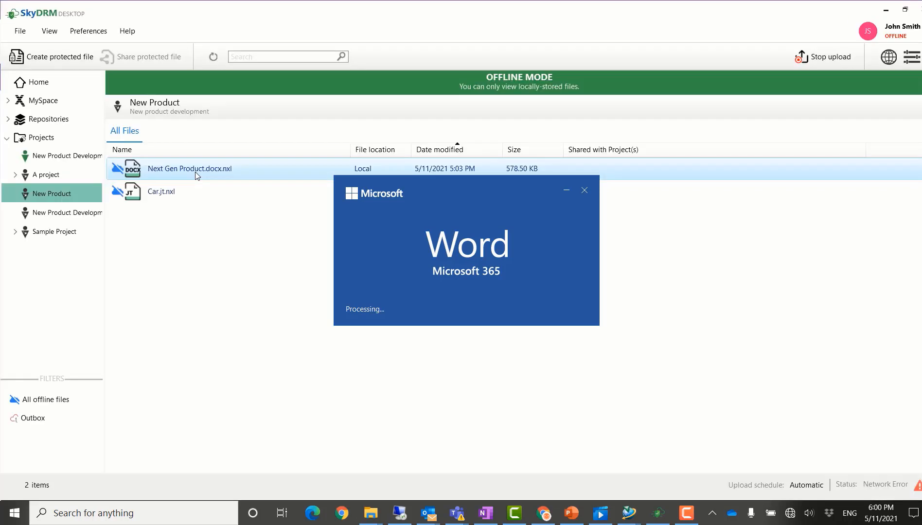
# Step: Add the line 'Feedback from customer.' below the earlier feedback in Word
pyautogui.doubleClick(190, 168)
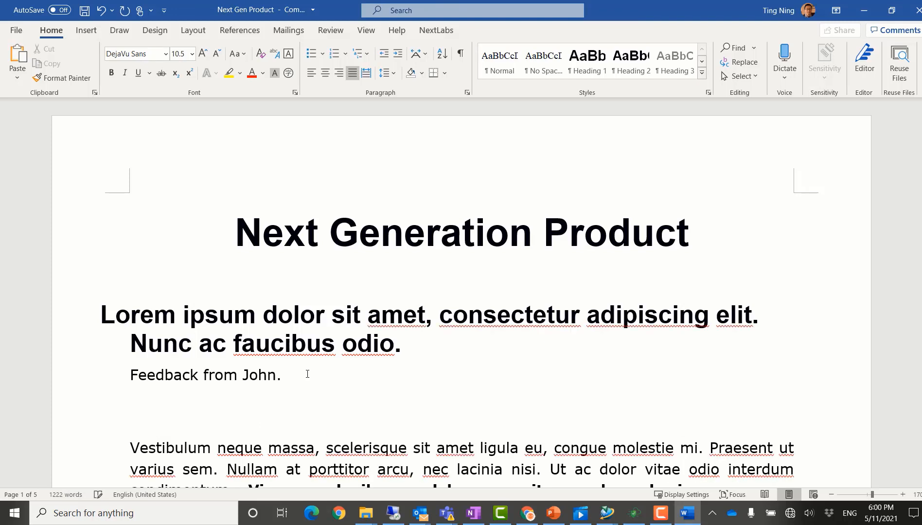
pyautogui.write('Feedback')
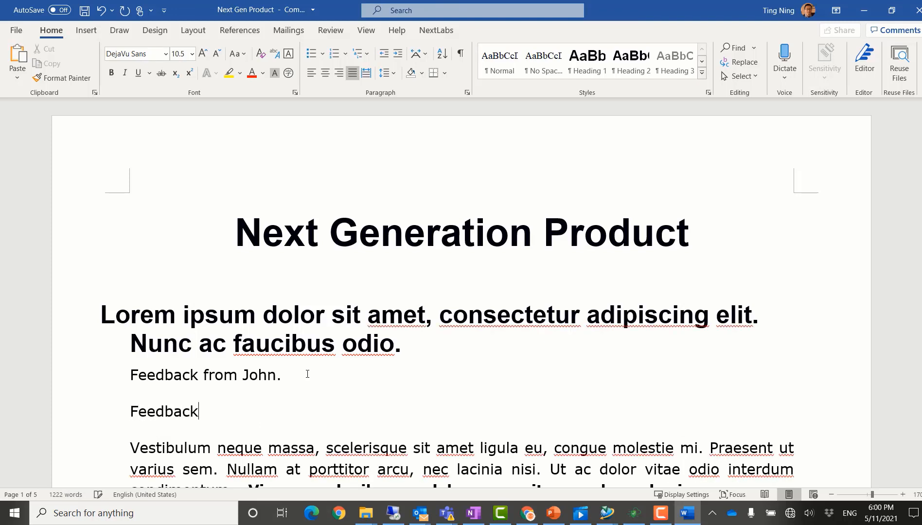
pyautogui.write('fr')
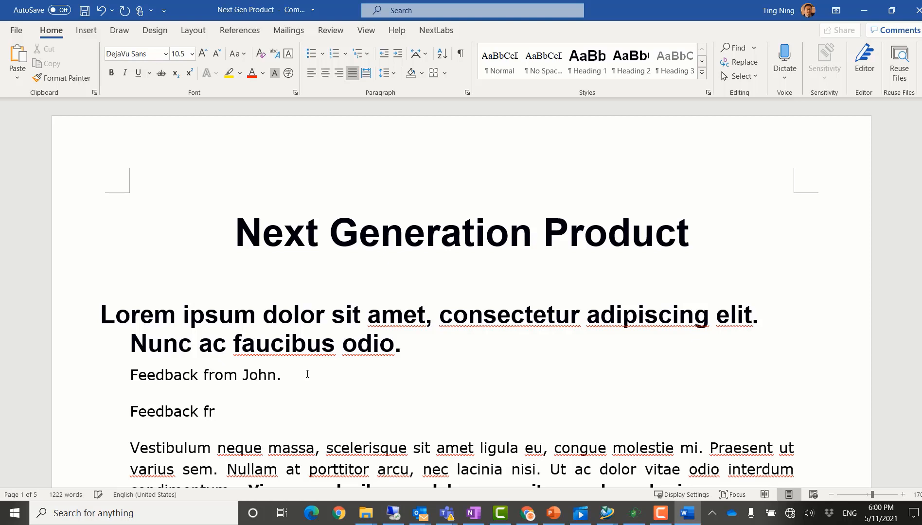
pyautogui.write('om cu')
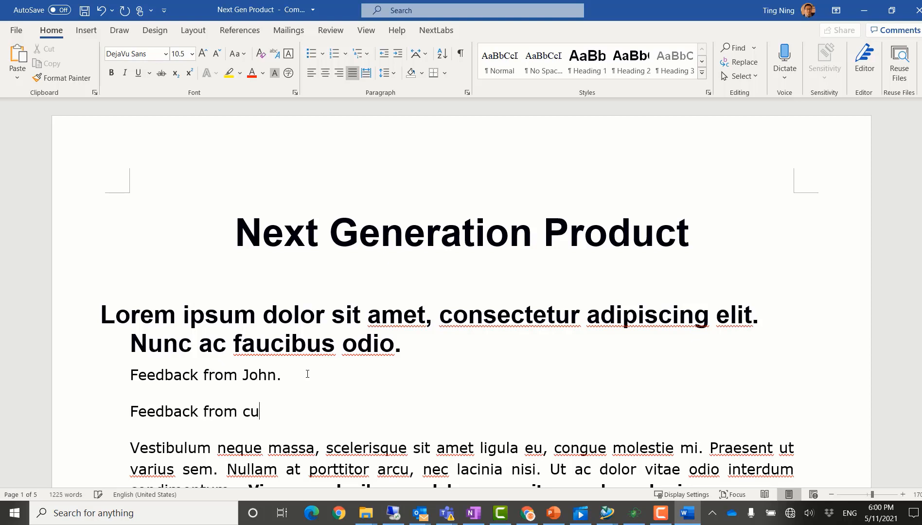
pyautogui.write('stomer.')
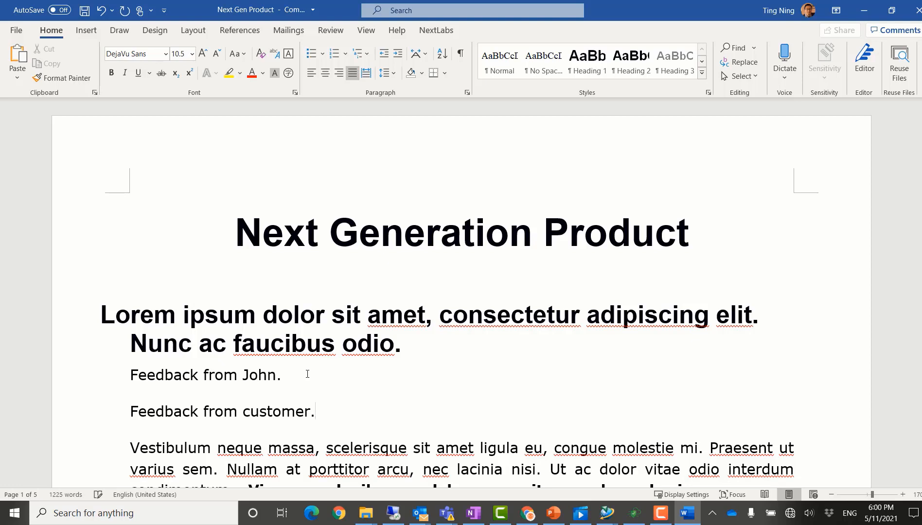
# Step: Close the document, saving the feedback changes
pyautogui.click(915, 10)
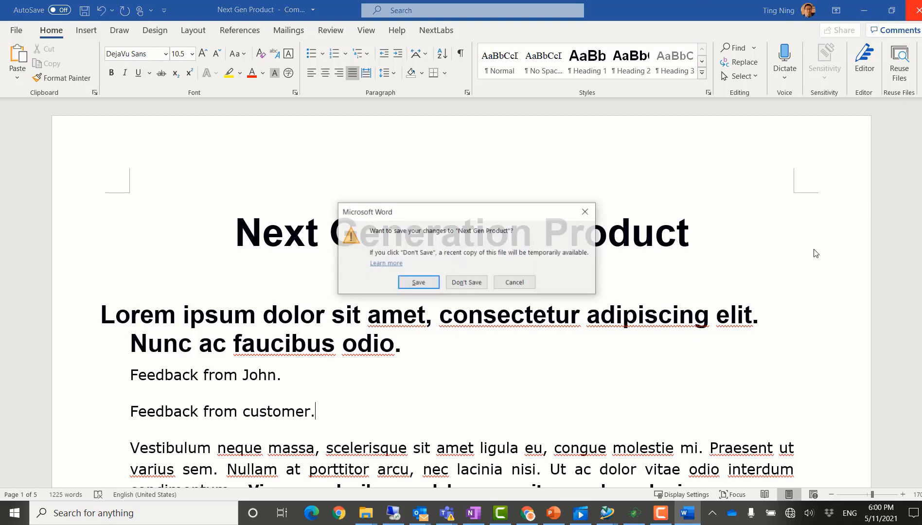
pyautogui.click(418, 283)
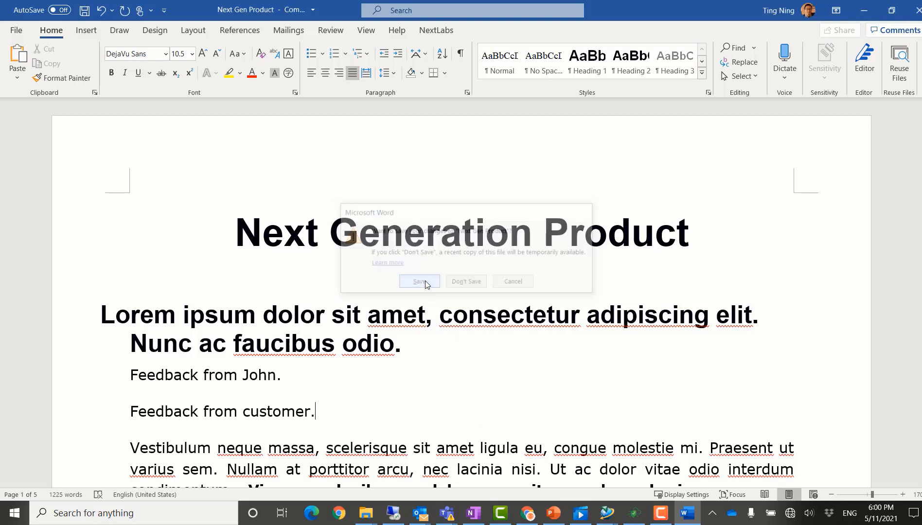
pyautogui.click(419, 282)
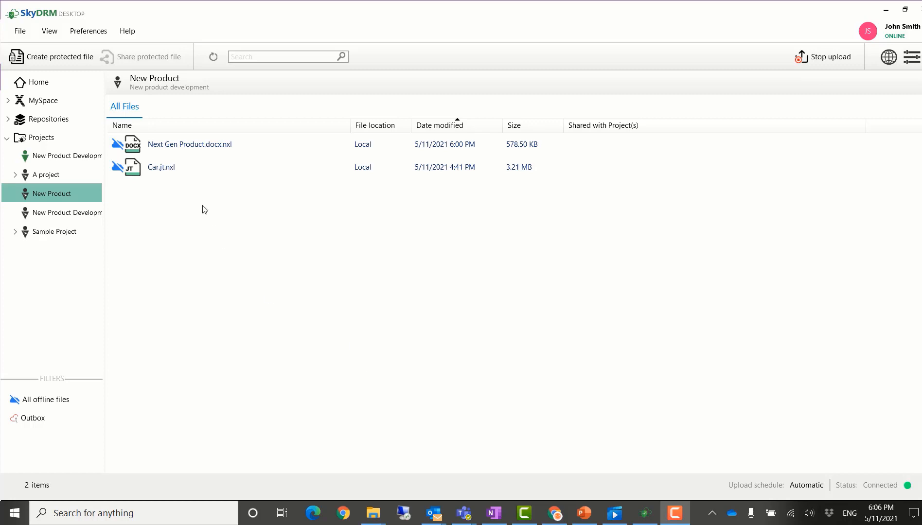
pyautogui.moveTo(210, 250)
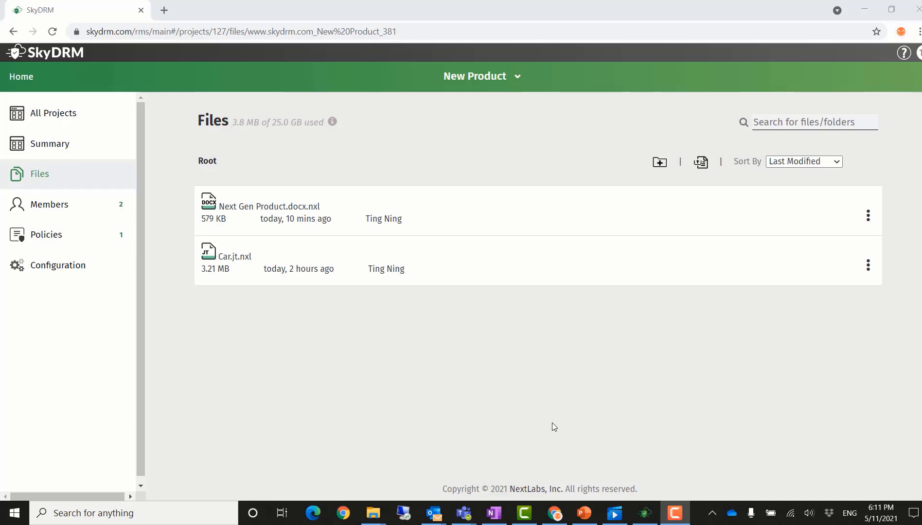
pyautogui.moveTo(321, 380)
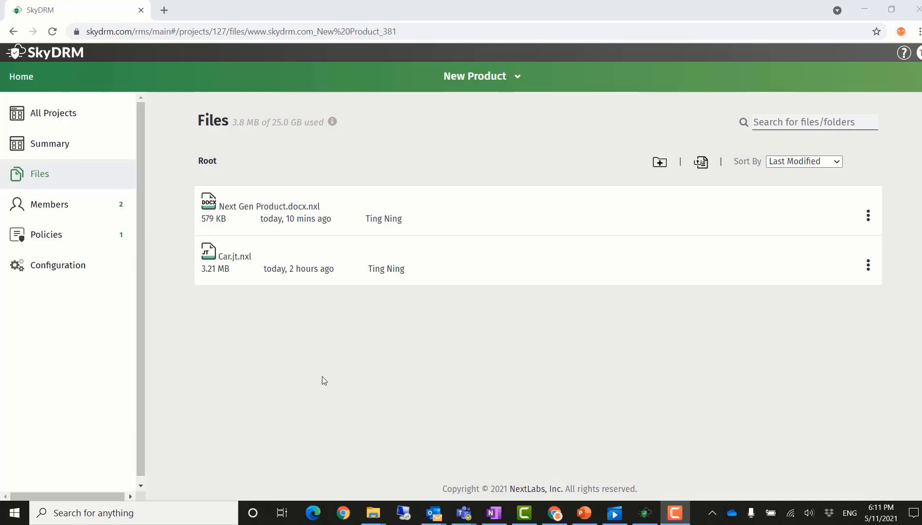
pyautogui.moveTo(229, 314)
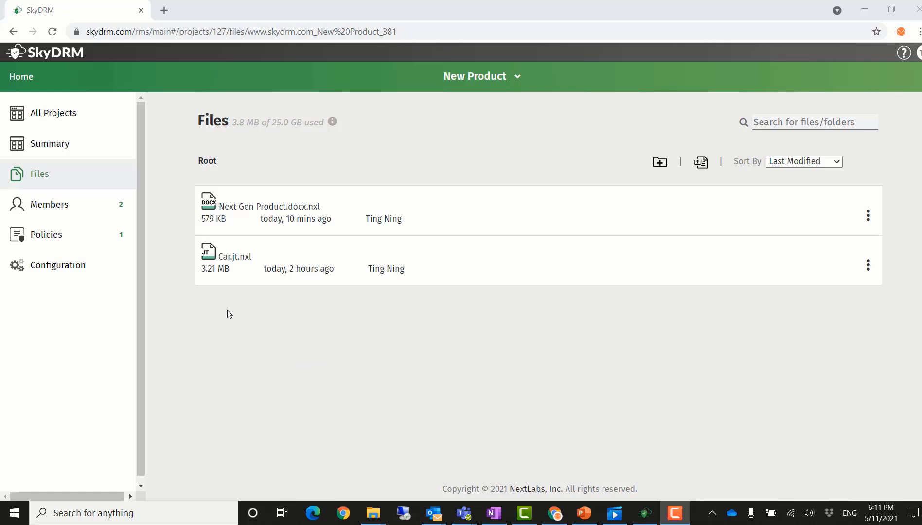
pyautogui.moveTo(402, 191)
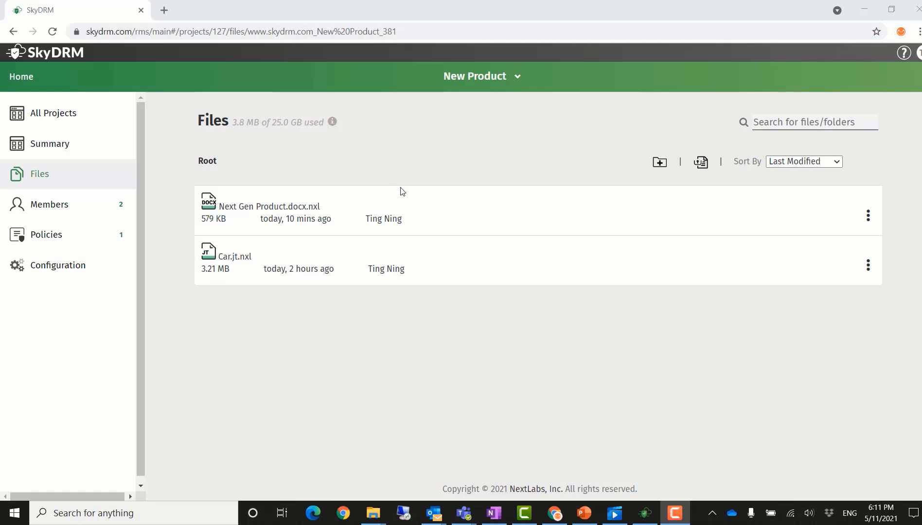
pyautogui.moveTo(205, 213)
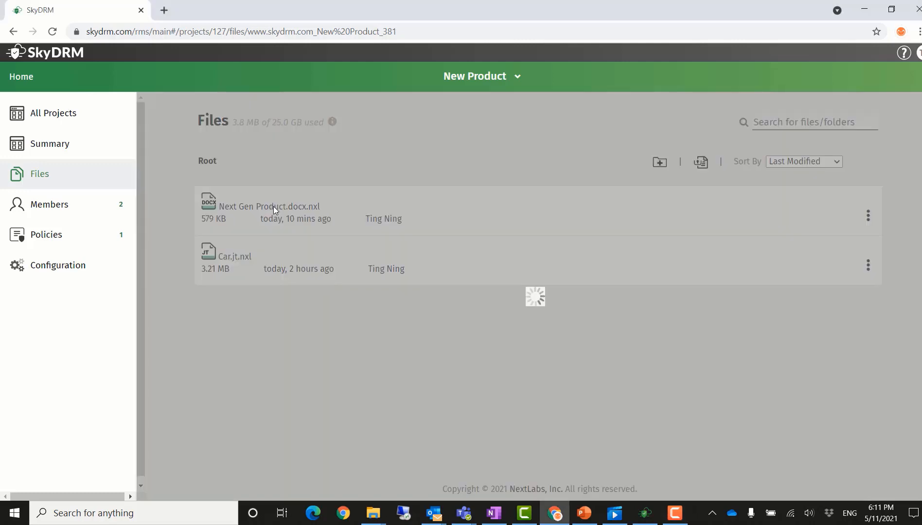
# Step: Preview Next Gen Product.docx.nxl in the SkyDRM web viewer, then close the viewer
pyautogui.doubleClick(269, 205)
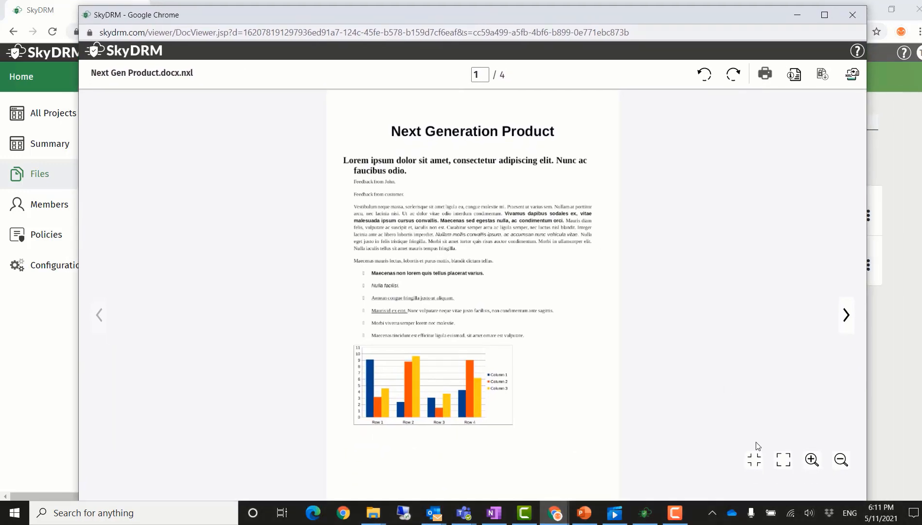
pyautogui.click(809, 460)
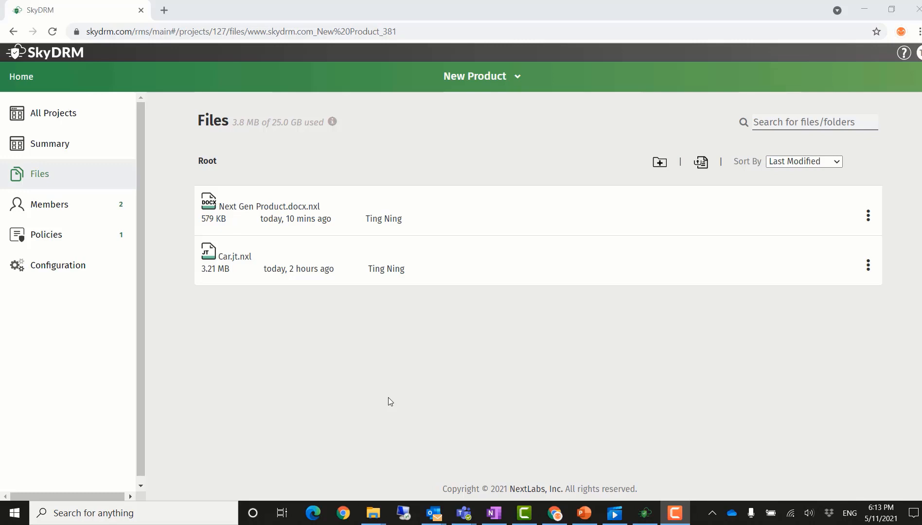
pyautogui.moveTo(57, 253)
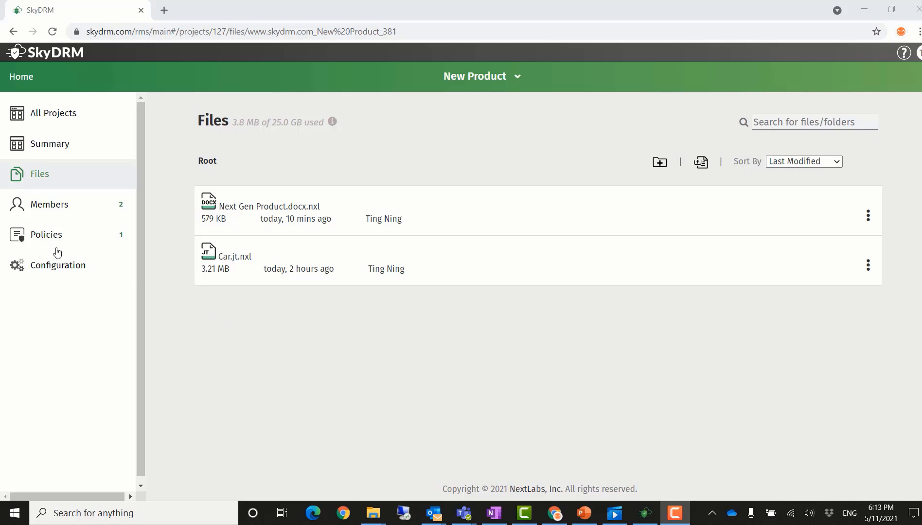
# Step: Review Policy 1, which grants only View and Edit rights for Confidential documents
pyautogui.click(46, 234)
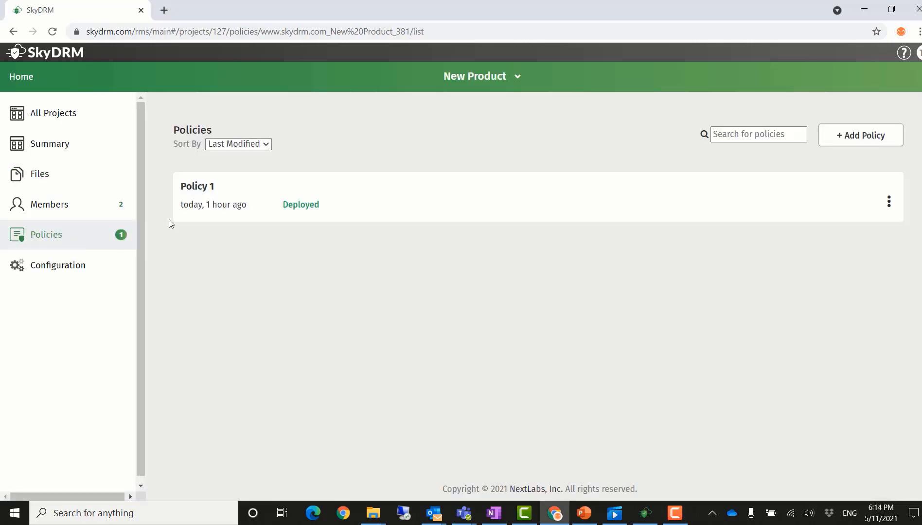
pyautogui.click(859, 134)
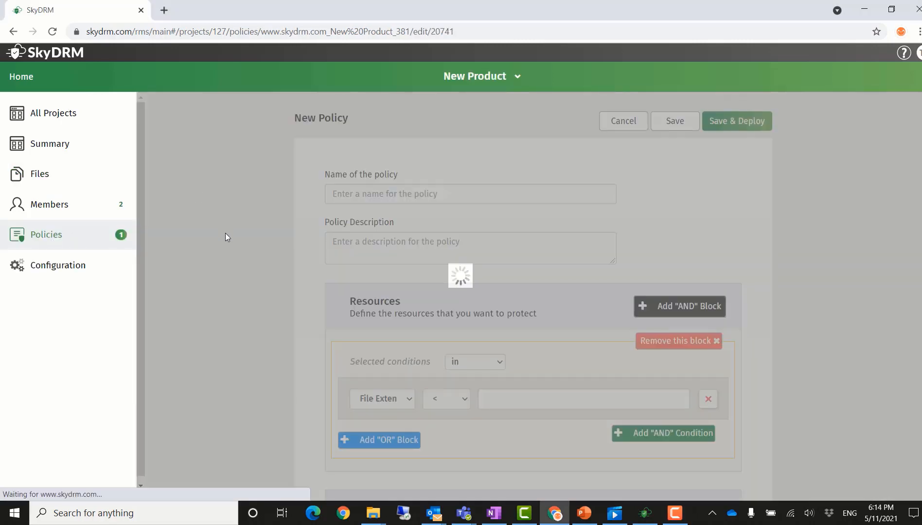
pyautogui.scroll(-3)
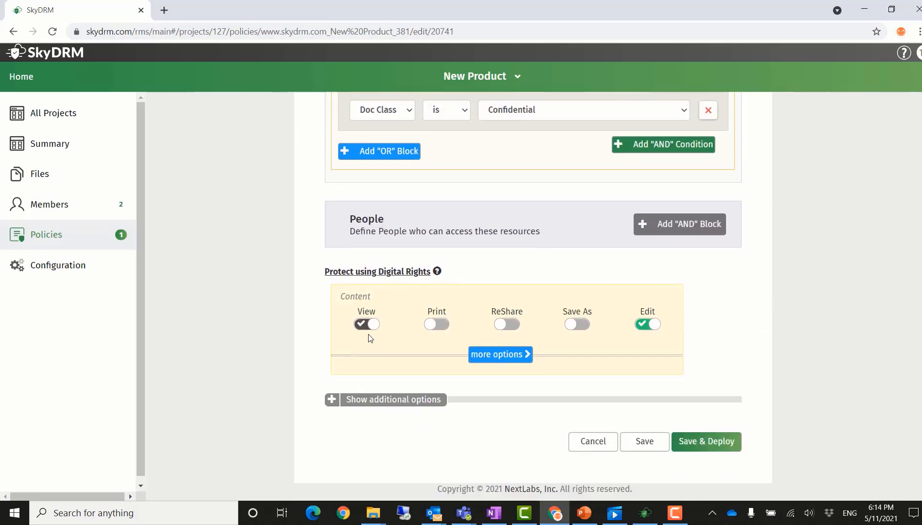
pyautogui.moveTo(668, 329)
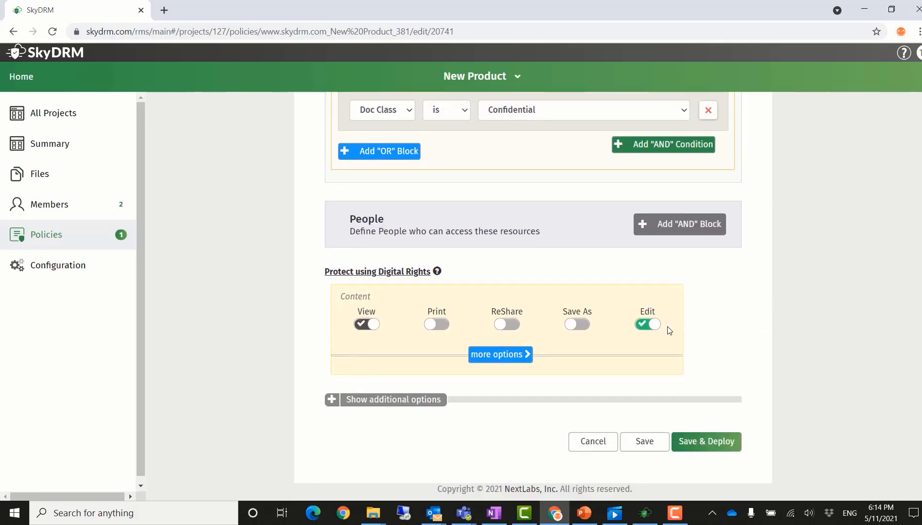
pyautogui.click(577, 324)
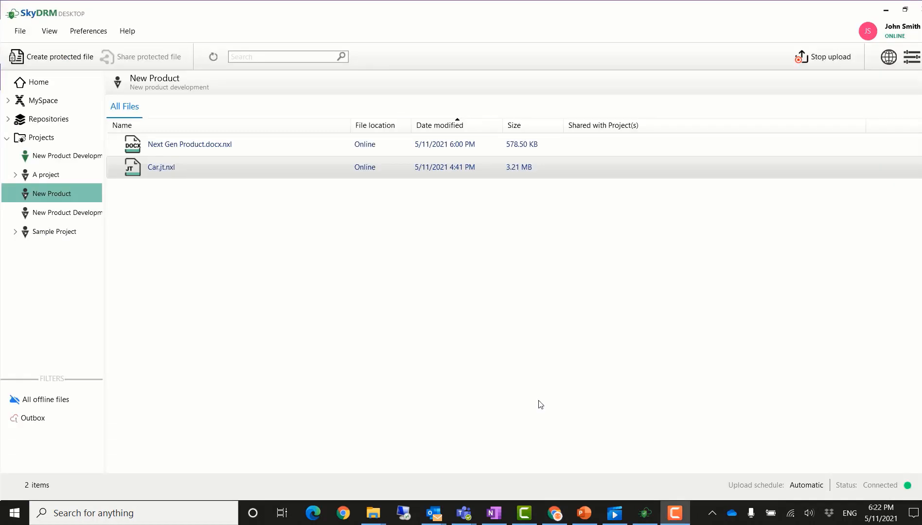
pyautogui.moveTo(228, 305)
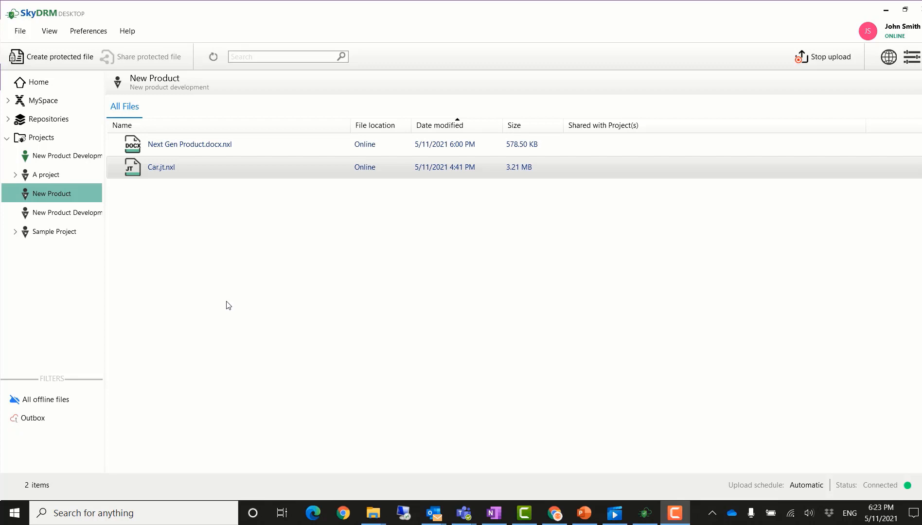
pyautogui.moveTo(229, 302)
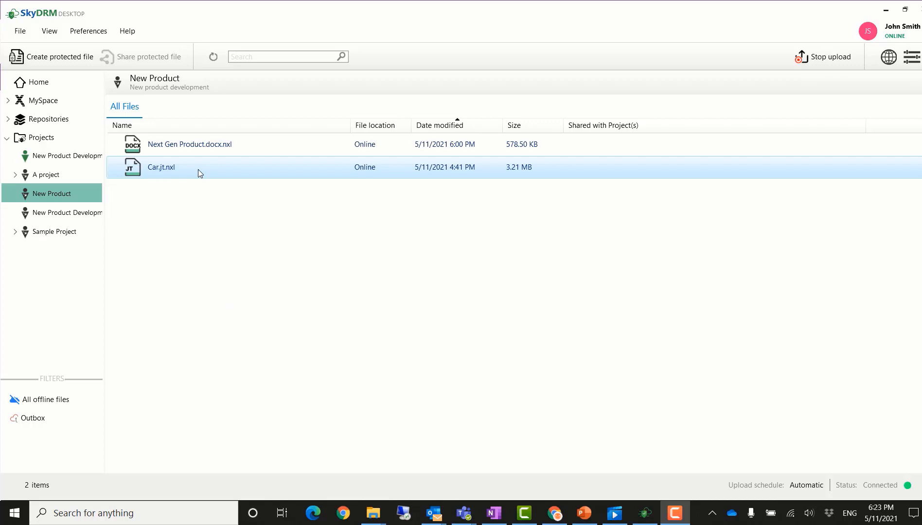
# Step: Save a protected copy of Car.jt.nxl to a local folder
pyautogui.rightClick(161, 167)
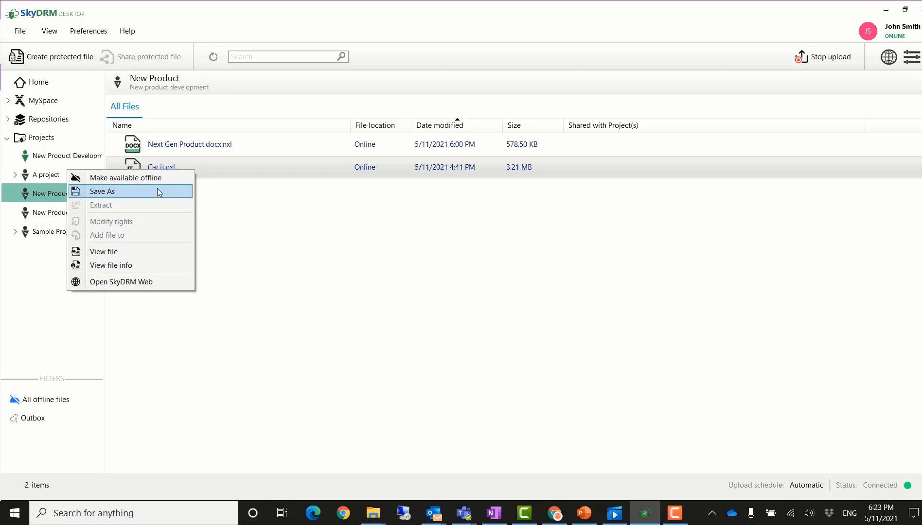
pyautogui.click(103, 191)
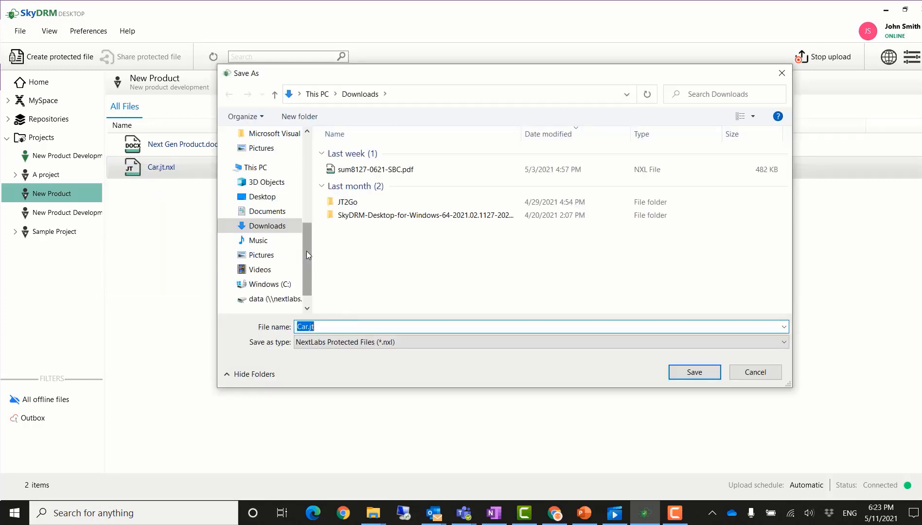
pyautogui.click(273, 284)
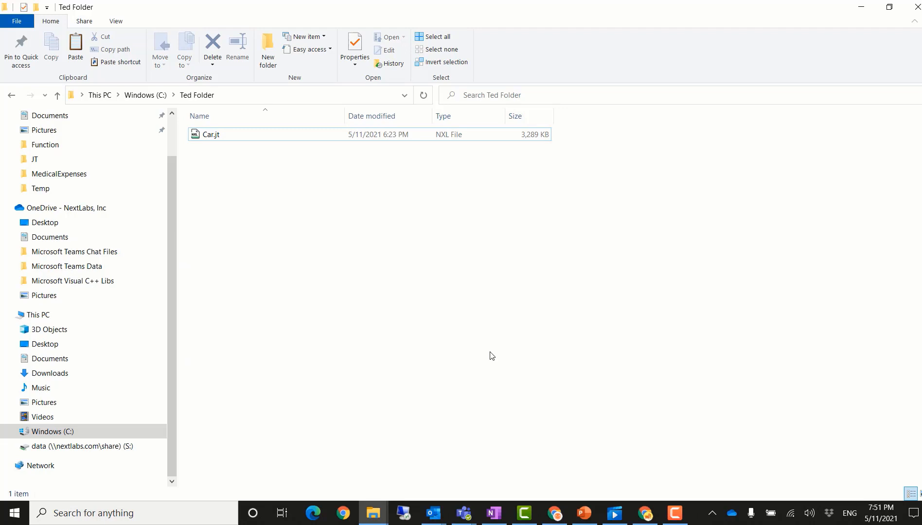
pyautogui.moveTo(404, 289)
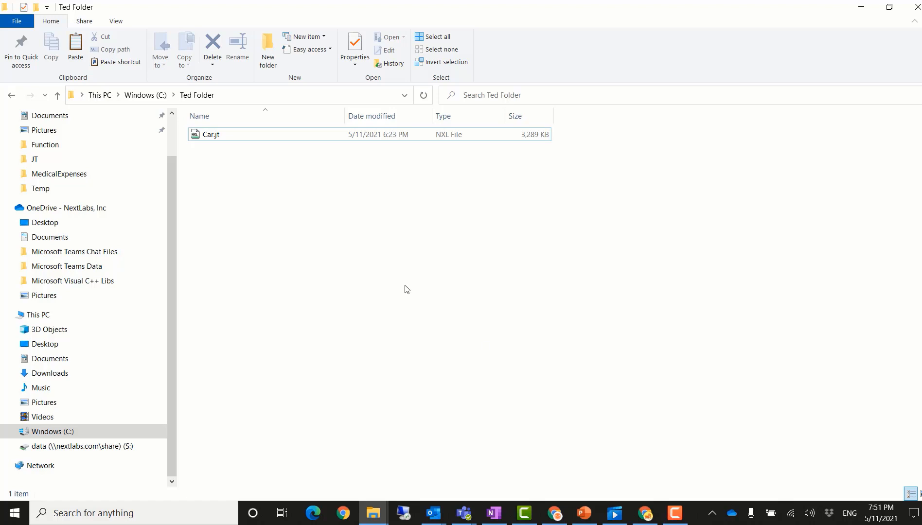
pyautogui.moveTo(366, 207)
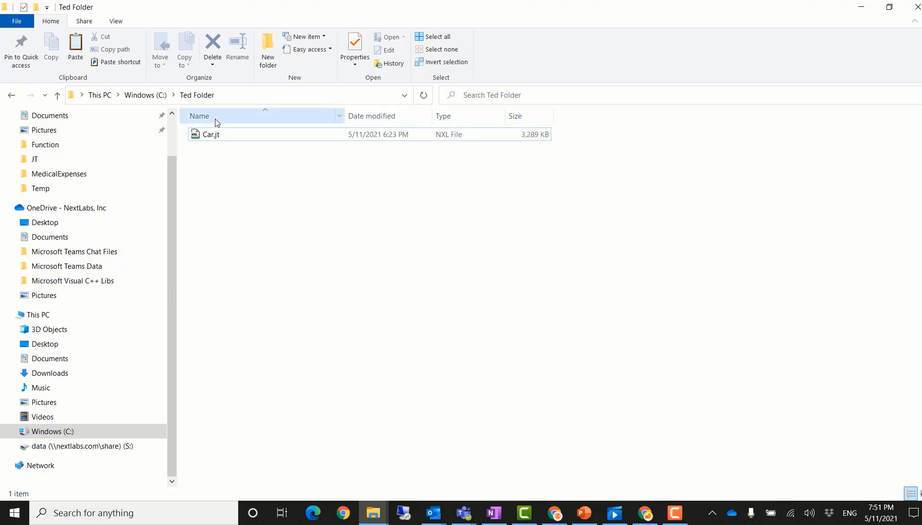
# Step: Open Car.jt and sign in with a personal skydrm.com account
pyautogui.click(210, 134)
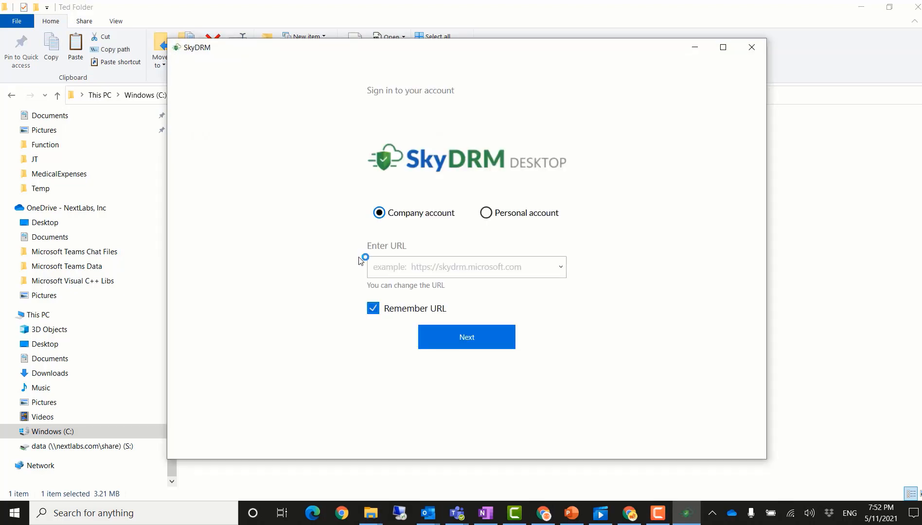
pyautogui.click(486, 213)
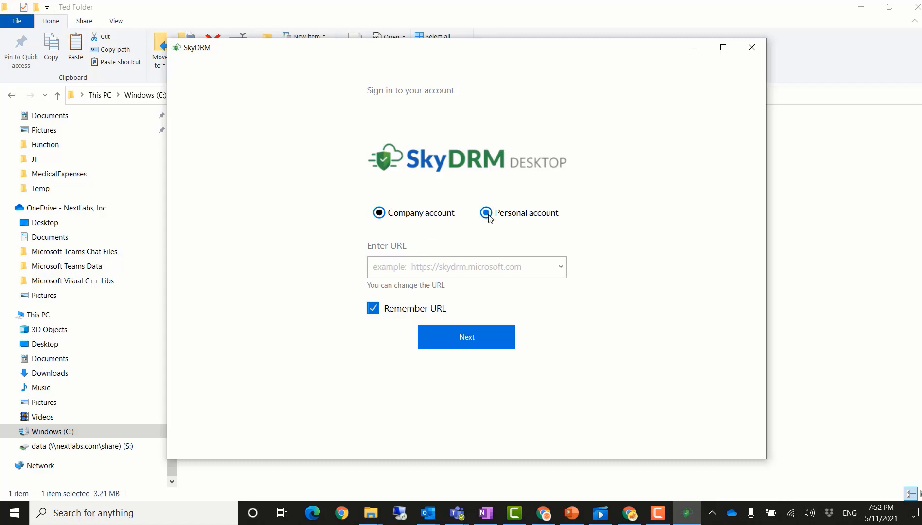
pyautogui.click(486, 213)
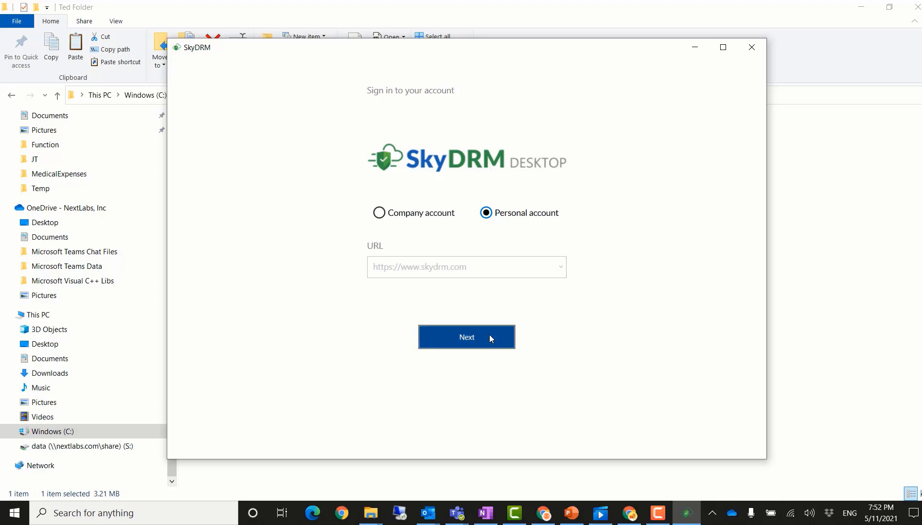
pyautogui.click(465, 337)
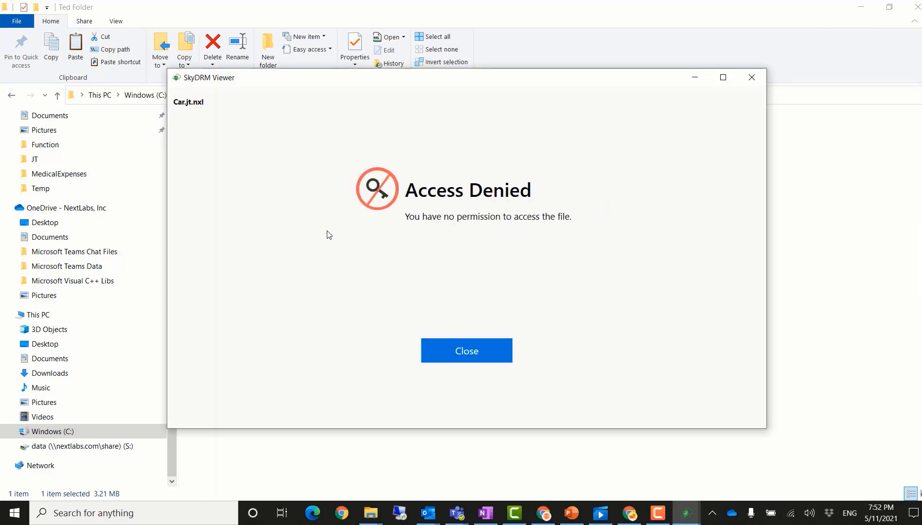
pyautogui.moveTo(556, 211)
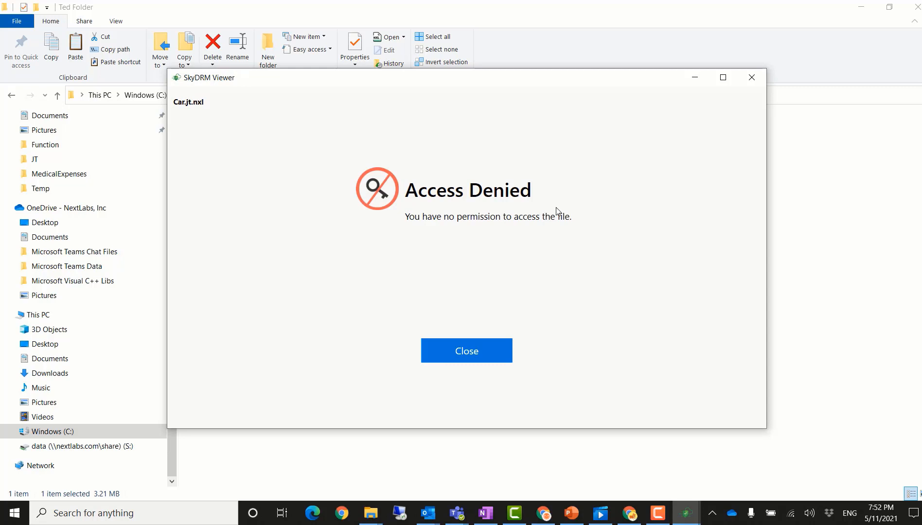
pyautogui.moveTo(332, 259)
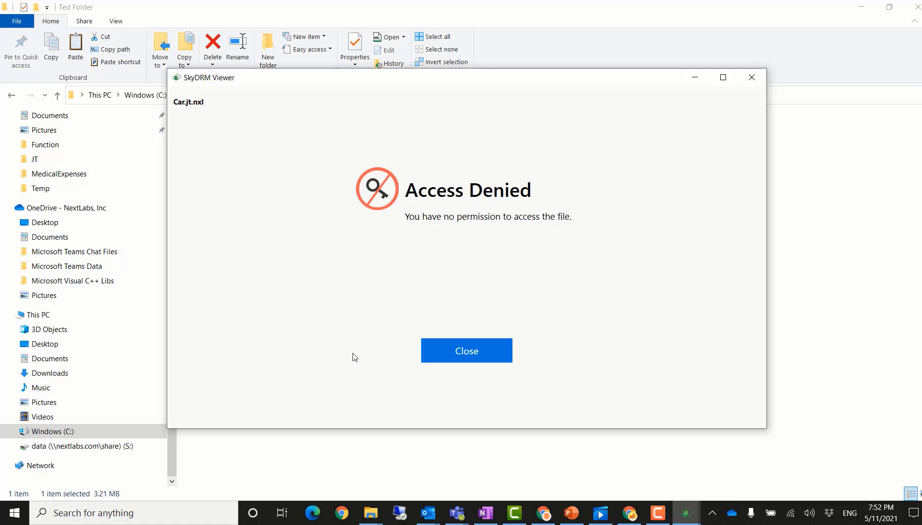
pyautogui.moveTo(346, 315)
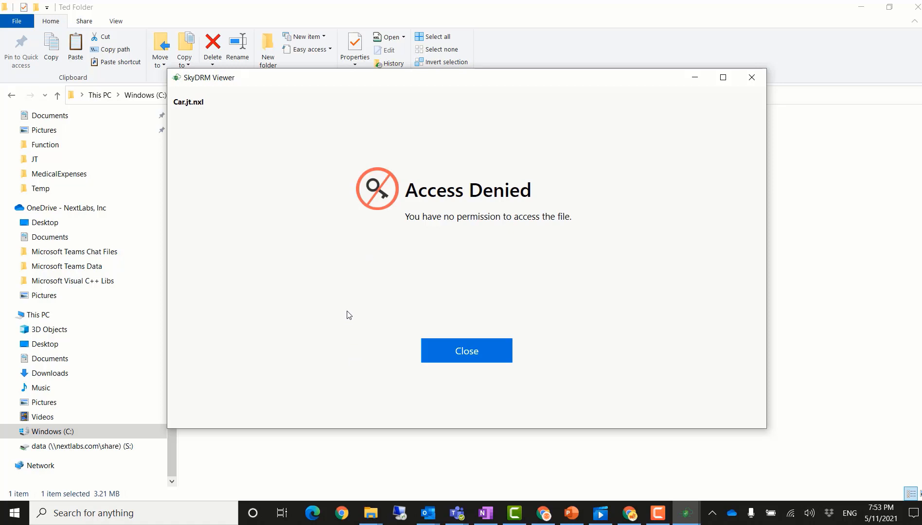
pyautogui.moveTo(406, 333)
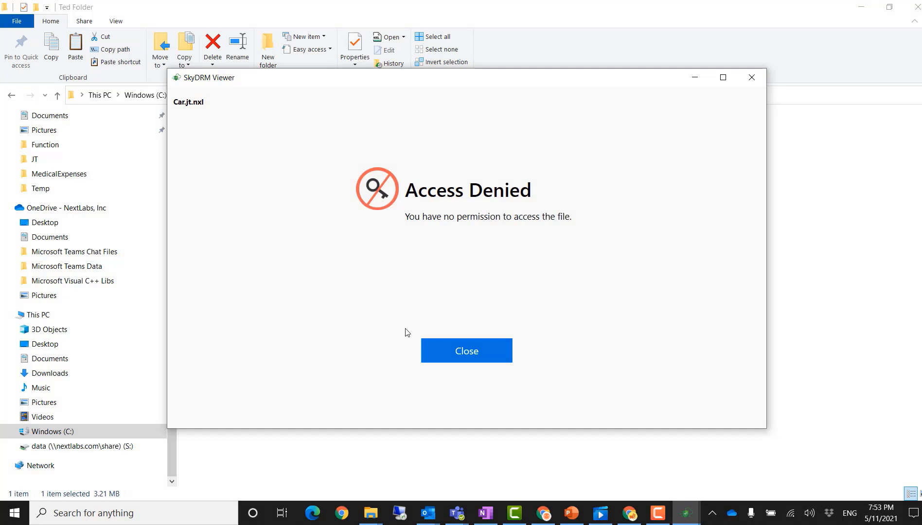
pyautogui.click(466, 351)
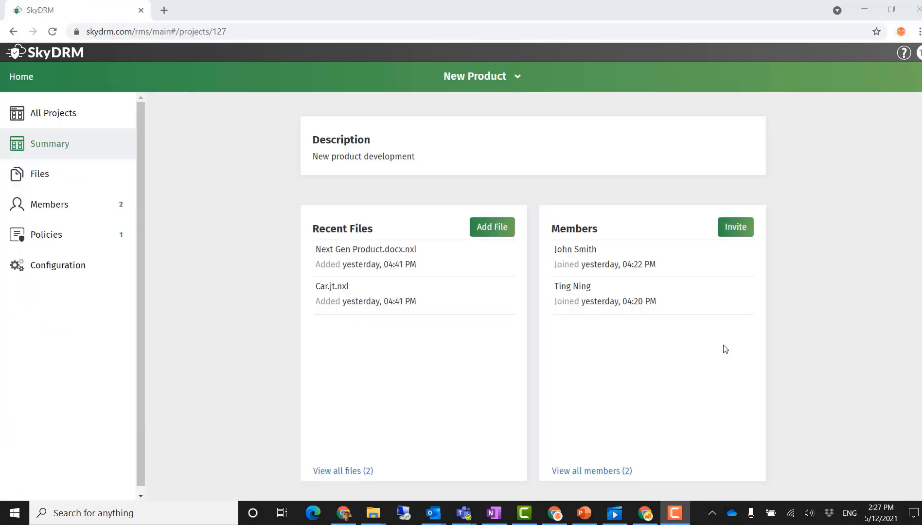
pyautogui.moveTo(627, 316)
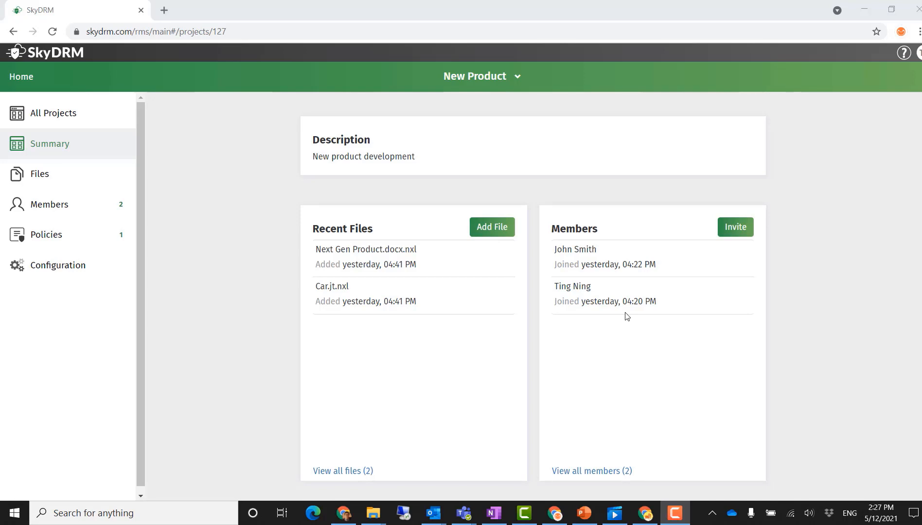
pyautogui.moveTo(551, 322)
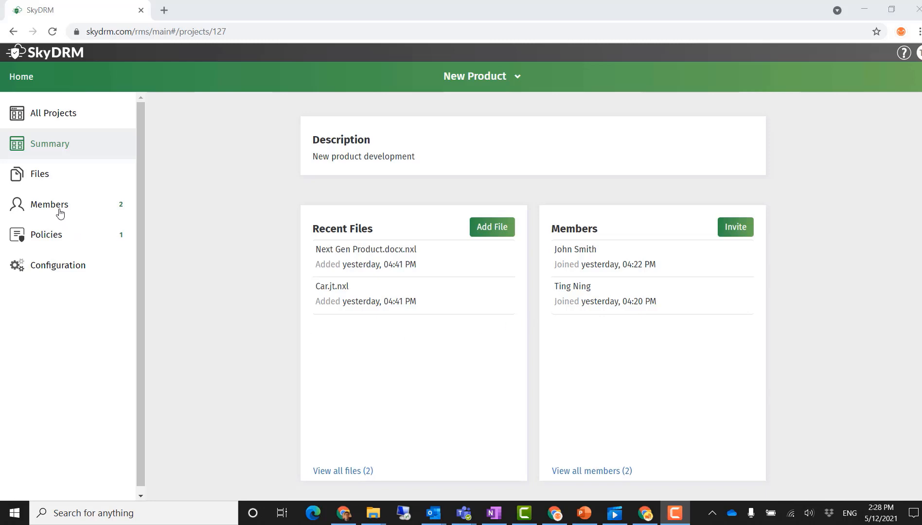
pyautogui.click(50, 204)
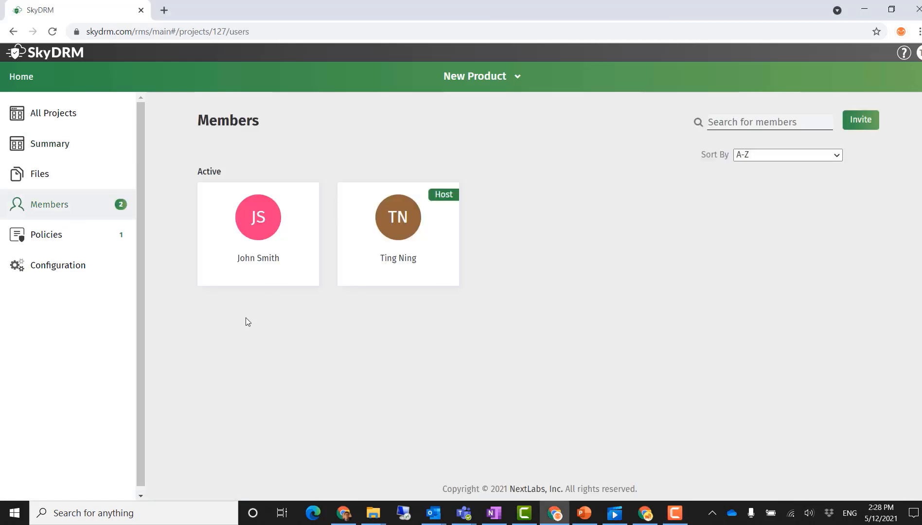
pyautogui.moveTo(81, 230)
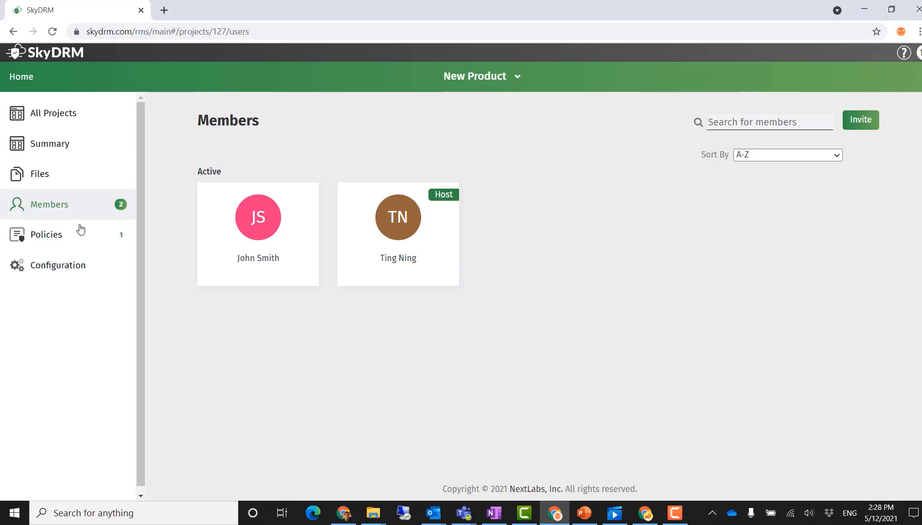
pyautogui.moveTo(308, 269)
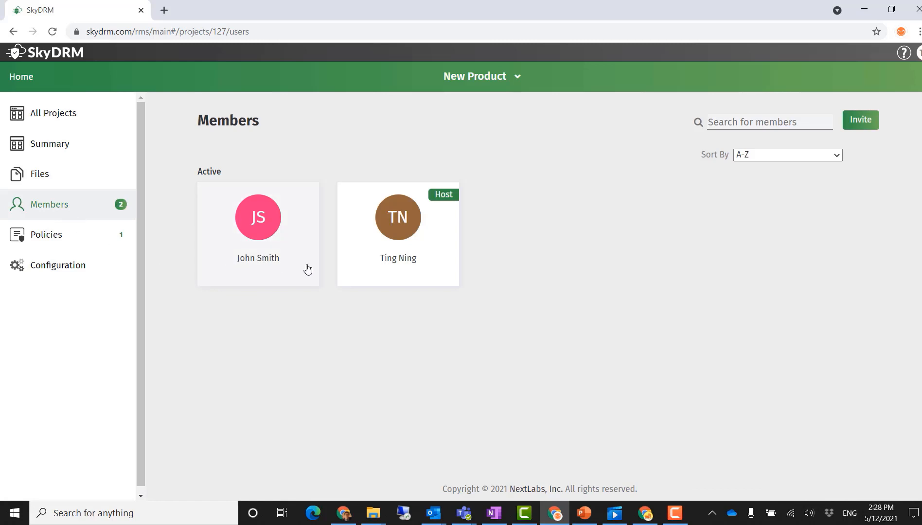
pyautogui.click(258, 217)
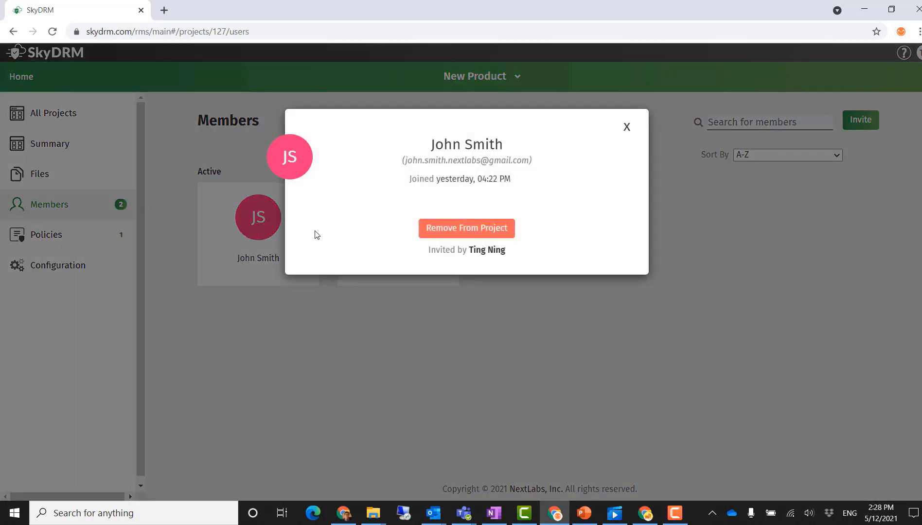
pyautogui.click(466, 228)
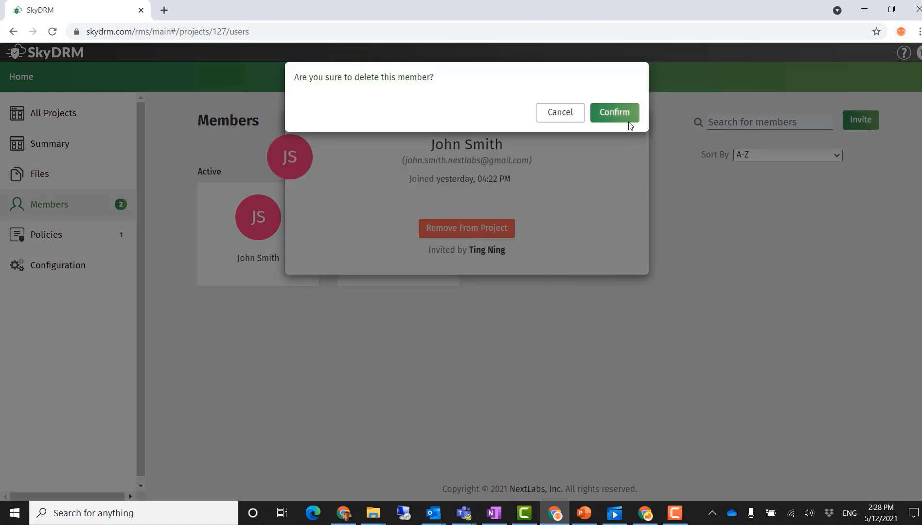
pyautogui.click(614, 112)
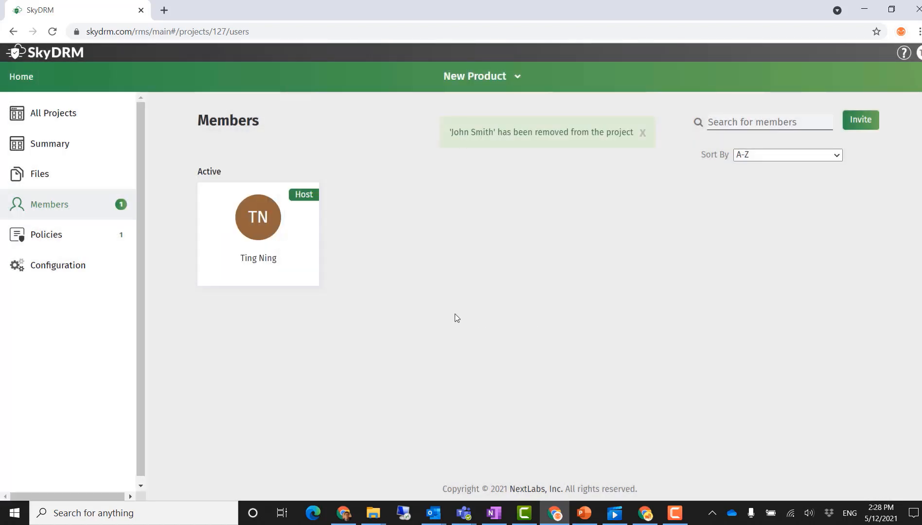
pyautogui.moveTo(463, 311)
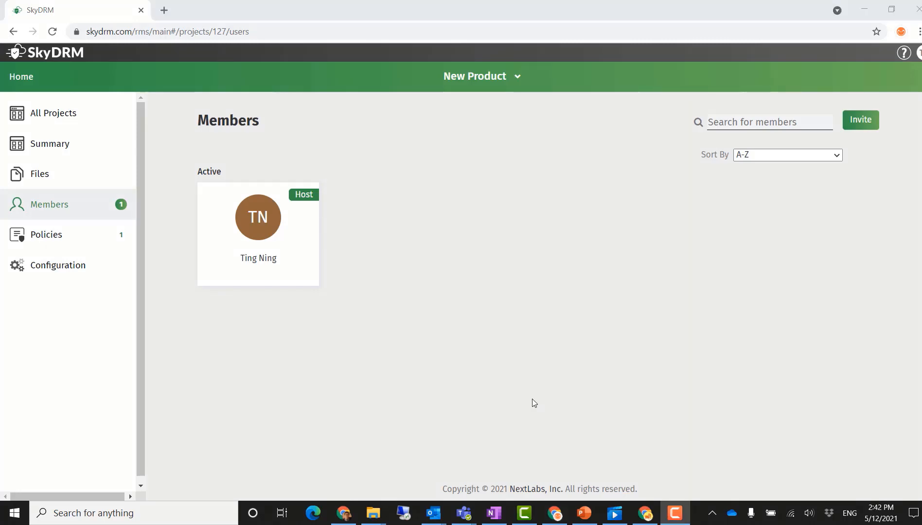
pyautogui.moveTo(395, 390)
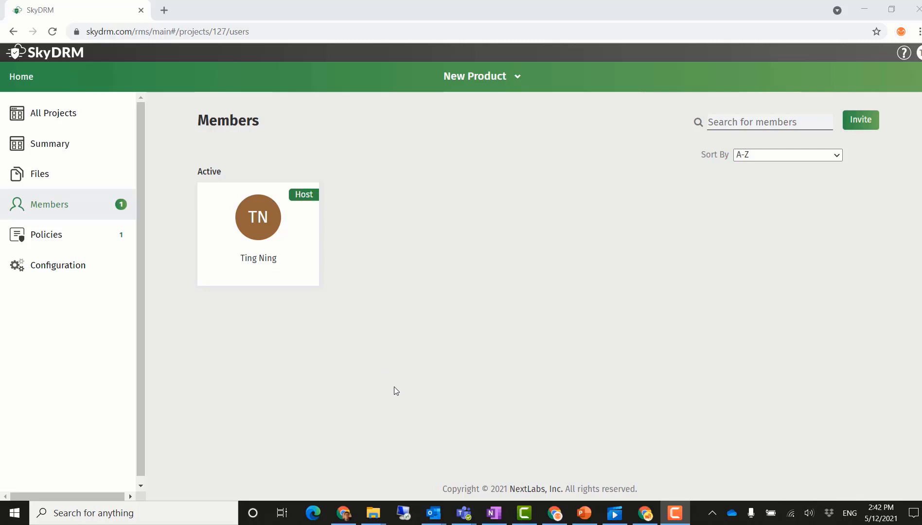
pyautogui.moveTo(370, 373)
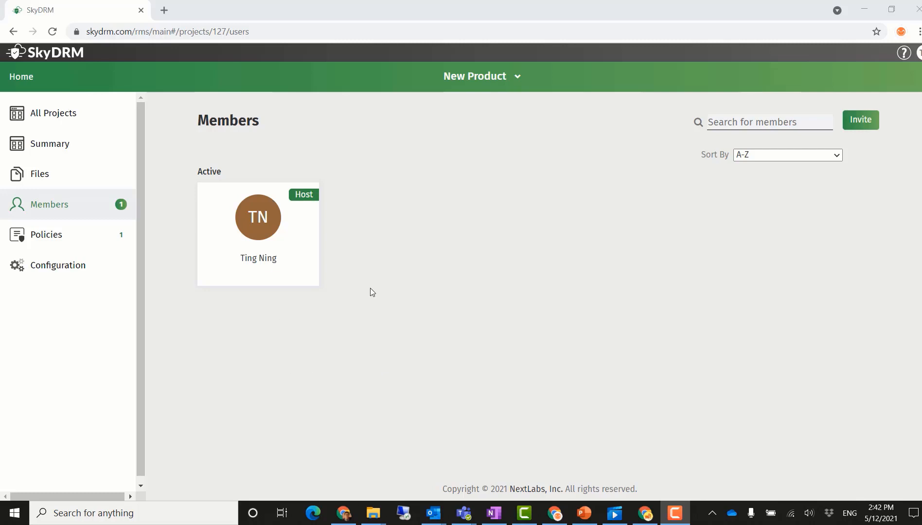
pyautogui.moveTo(559, 225)
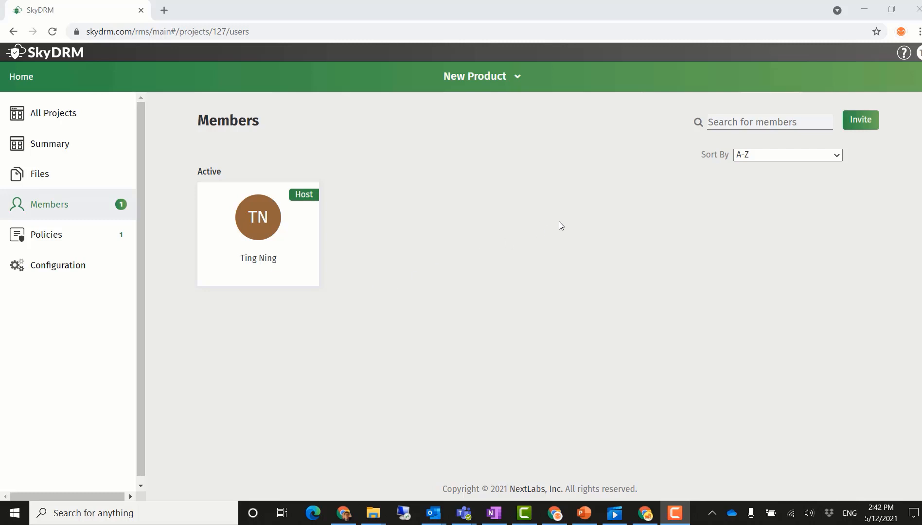
# Step: Invite a new member to the project with the message 'Welcome to project'
pyautogui.click(859, 120)
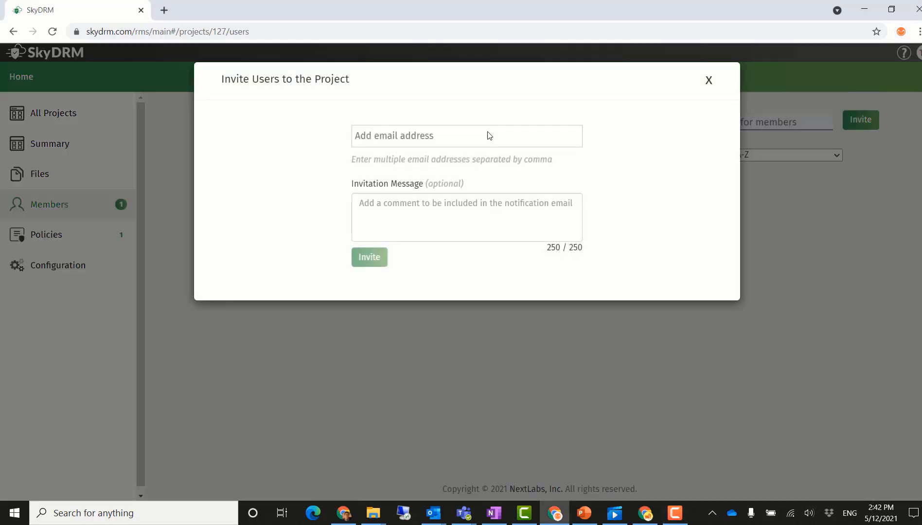
pyautogui.write('Welcome to p')
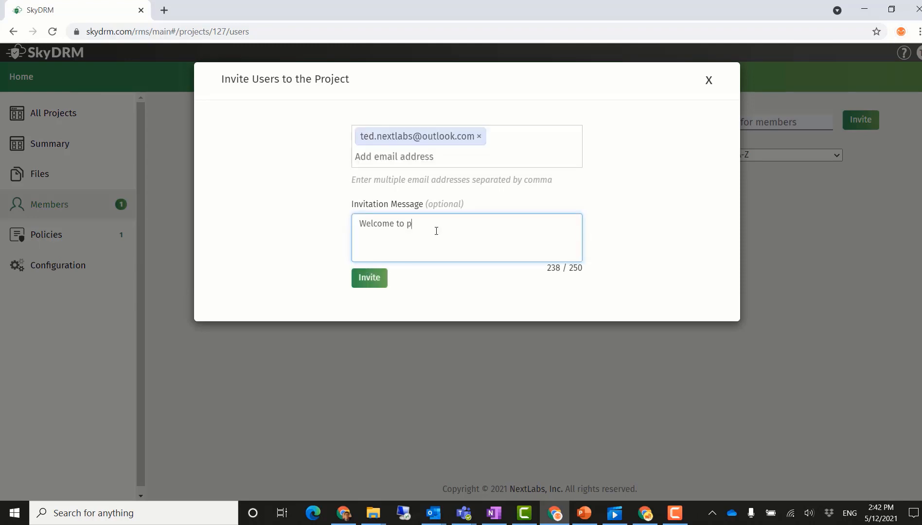
pyautogui.write('roject')
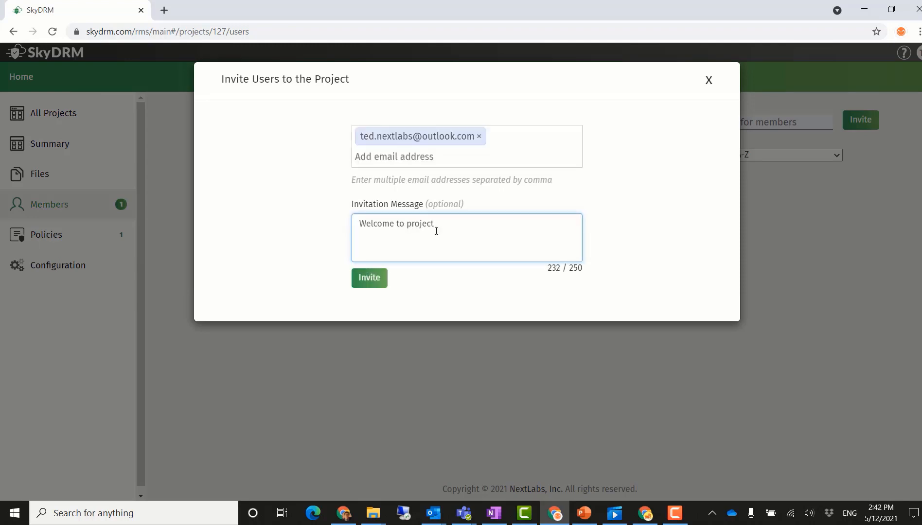
pyautogui.click(369, 278)
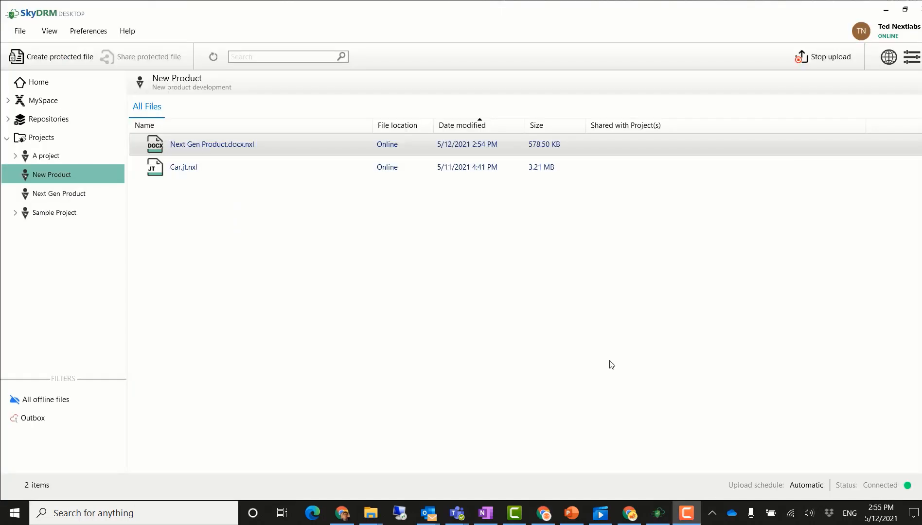
pyautogui.moveTo(611, 362)
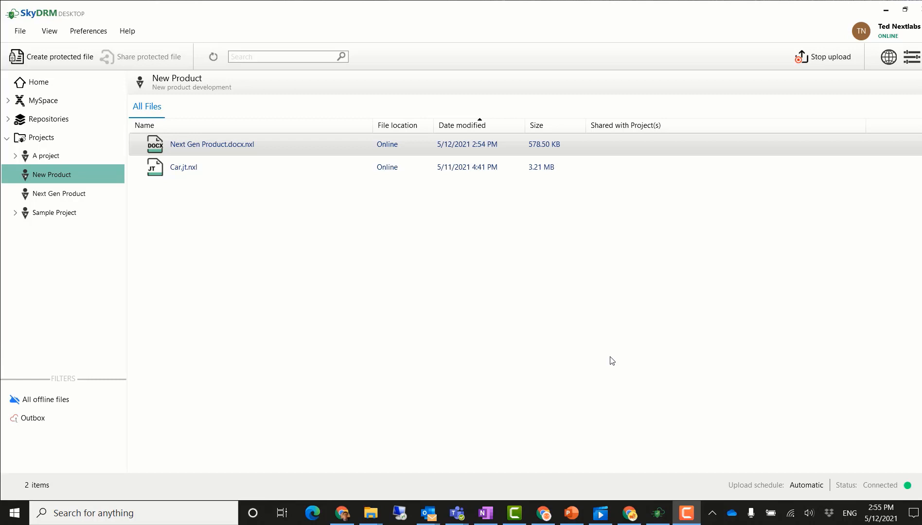
pyautogui.moveTo(114, 33)
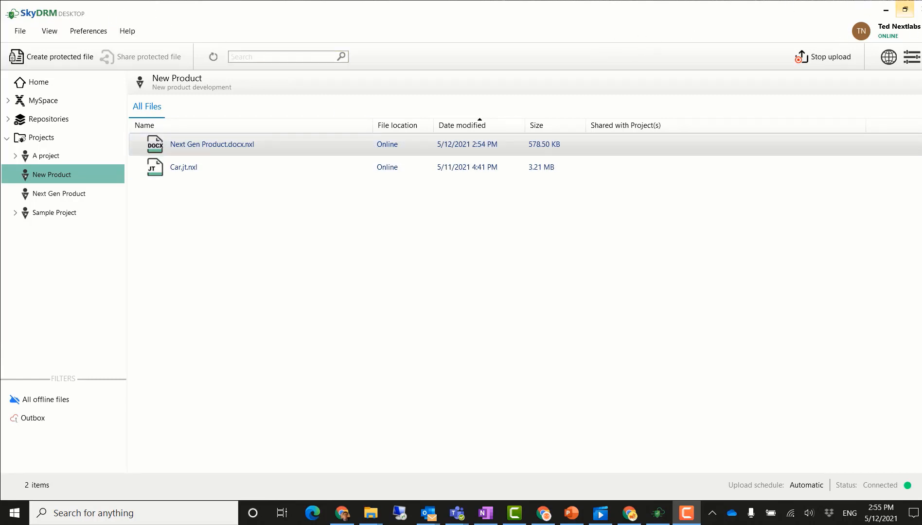
pyautogui.moveTo(117, 226)
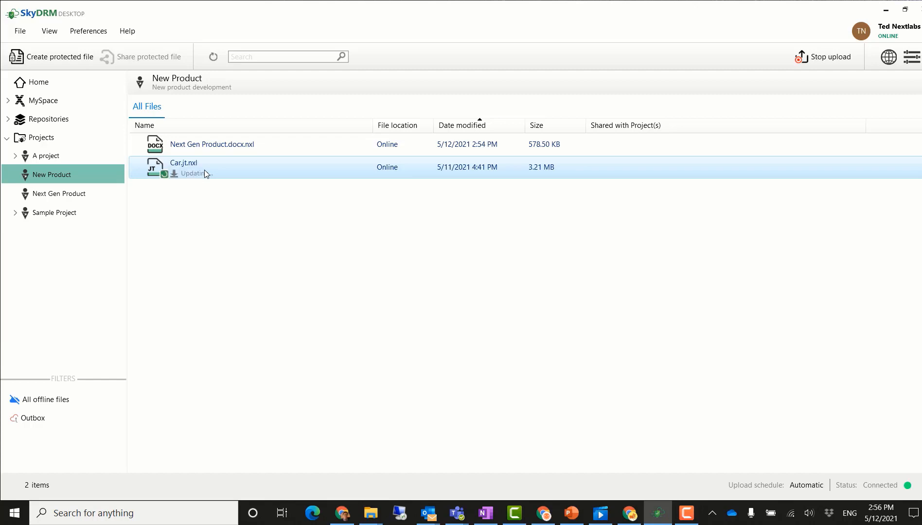
# Step: Open the protected Car.jt.nxl model from the New Product project
pyautogui.doubleClick(183, 162)
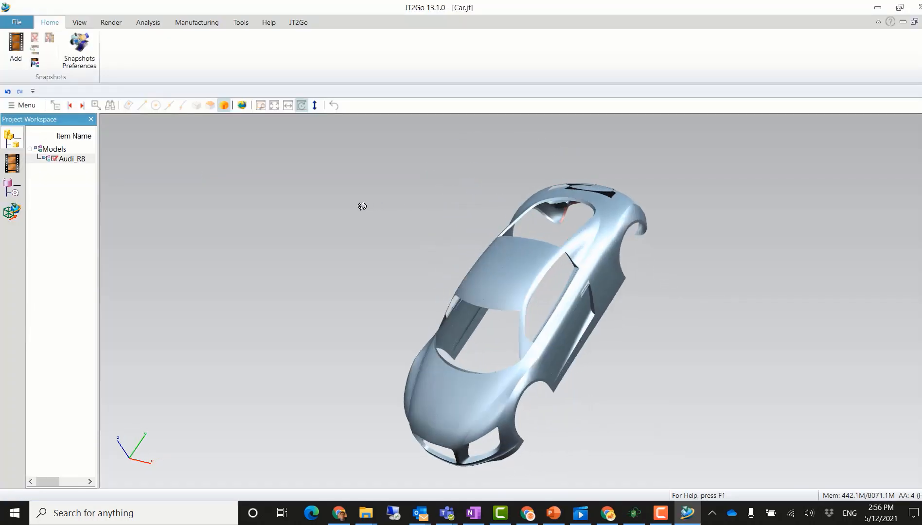
# Step: Orbit the Audi R8 car model in JT2Go to view another angle
pyautogui.moveTo(362, 205); pyautogui.dragTo(358, 300)
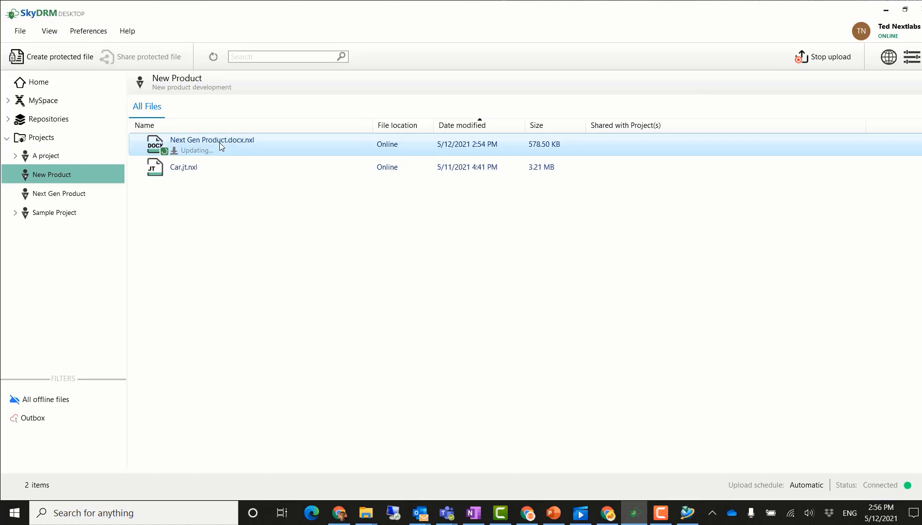
# Step: Add Ted's feedback line to Next Gen Product.docx.nxl and save it locally
pyautogui.doubleClick(212, 144)
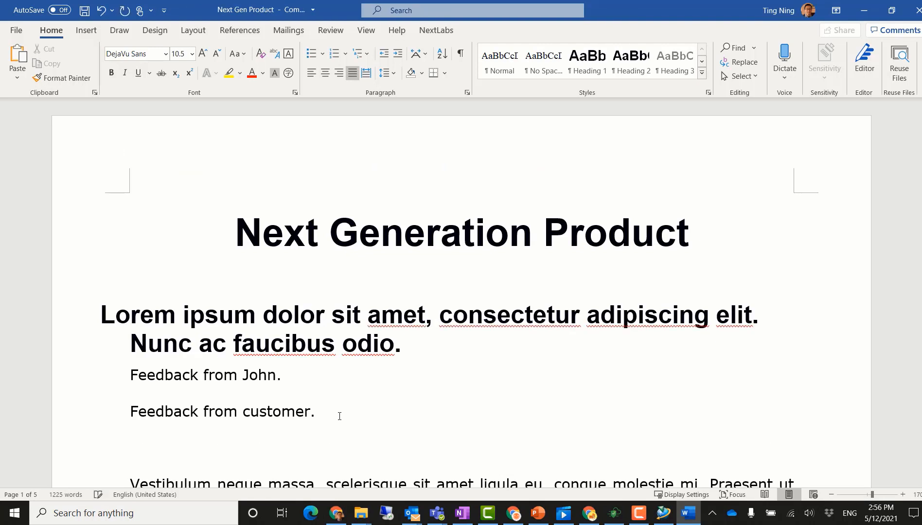
pyautogui.write('Feedback from Te')
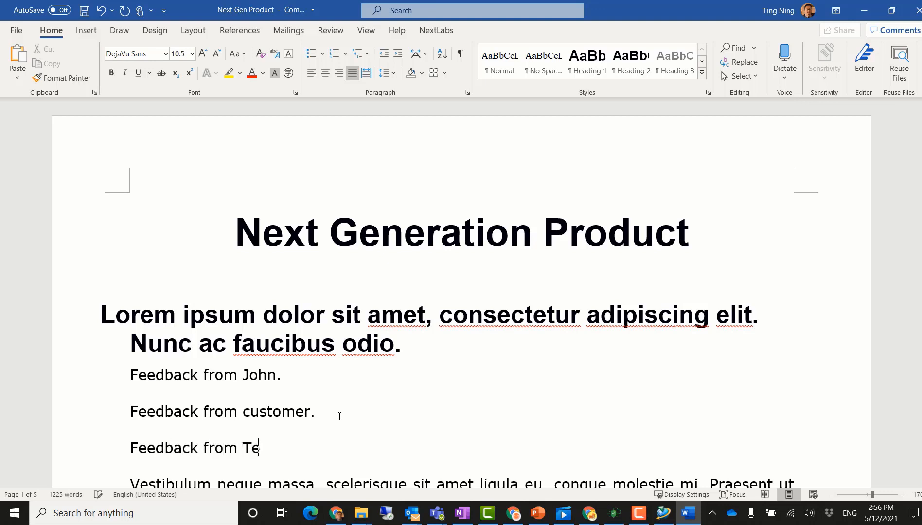
pyautogui.write('d.')
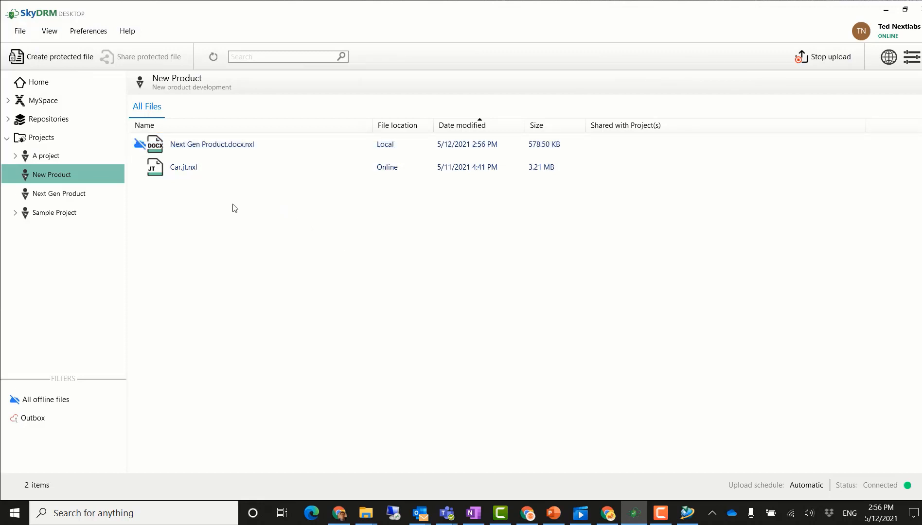
pyautogui.click(211, 143)
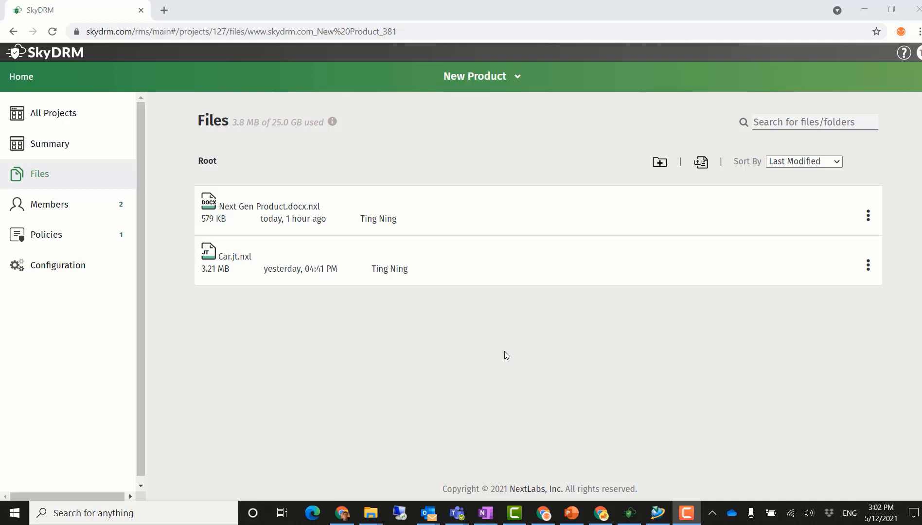
pyautogui.moveTo(385, 223)
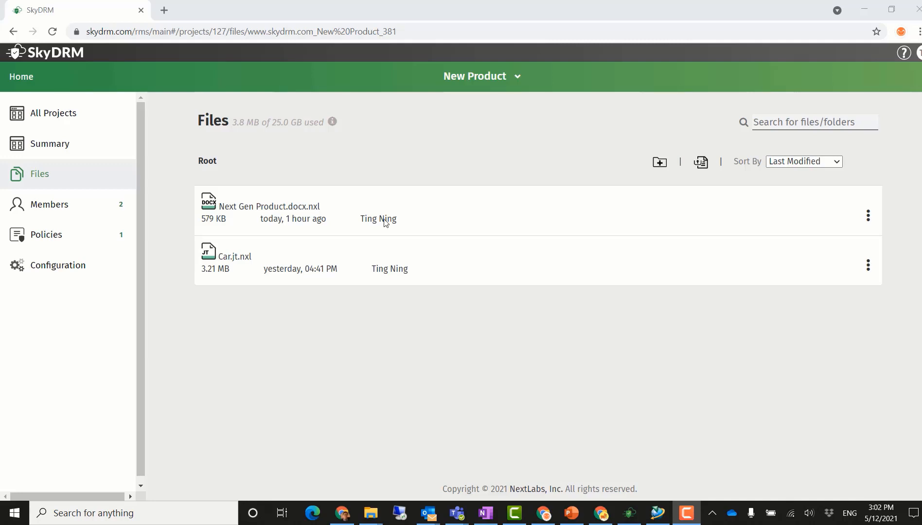
# Step: Open Next Gen Product.docx.nxl in the SkyDRM Web viewer to see the 'Feedback from Ted.' line
pyautogui.doubleClick(269, 206)
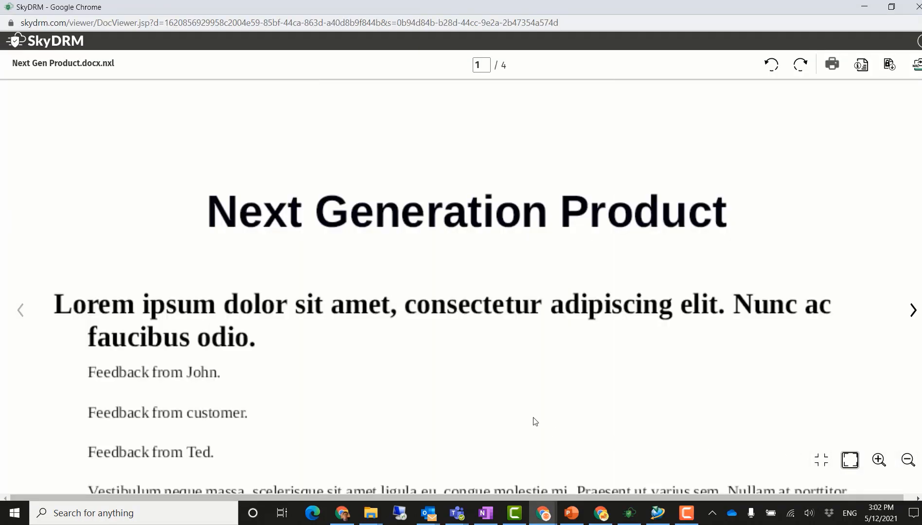